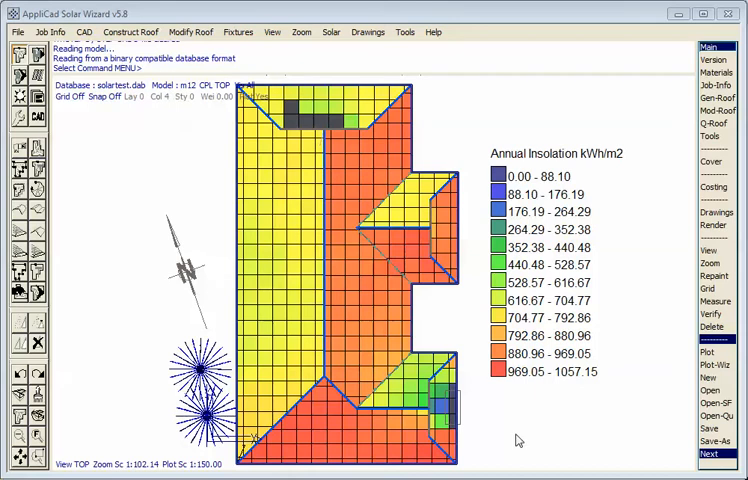
Start a new job and load the aerial photo of the house as an unscaled underlay.
left_click(16, 32)
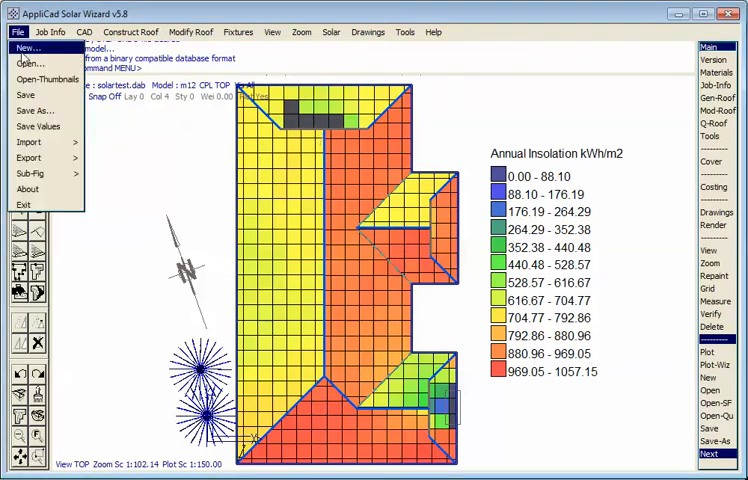
left_click(24, 48)
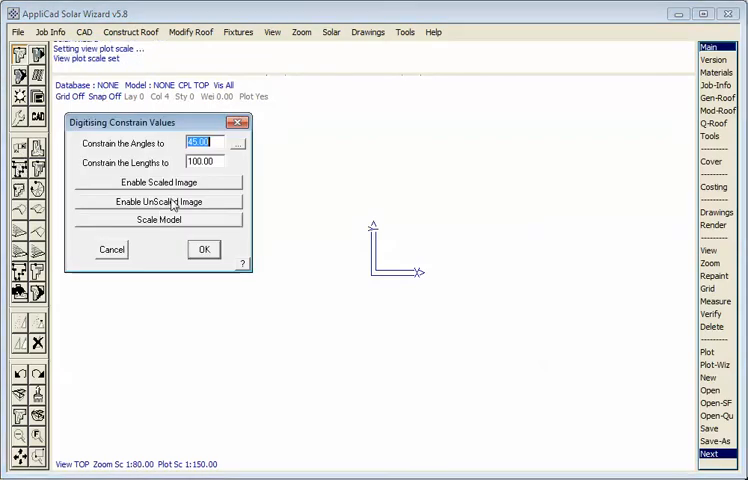
left_click(158, 182)
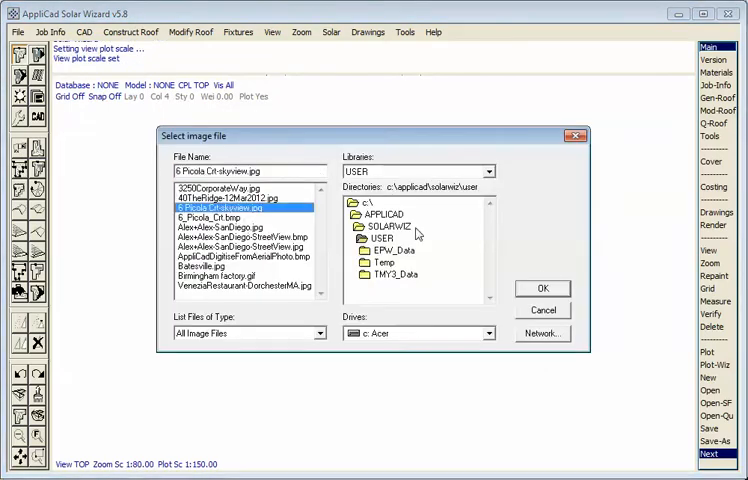
left_click(542, 288)
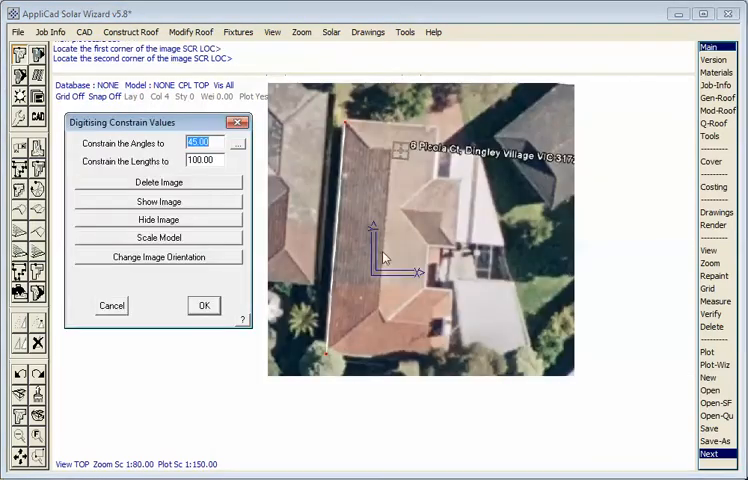
mouse_move(410, 312)
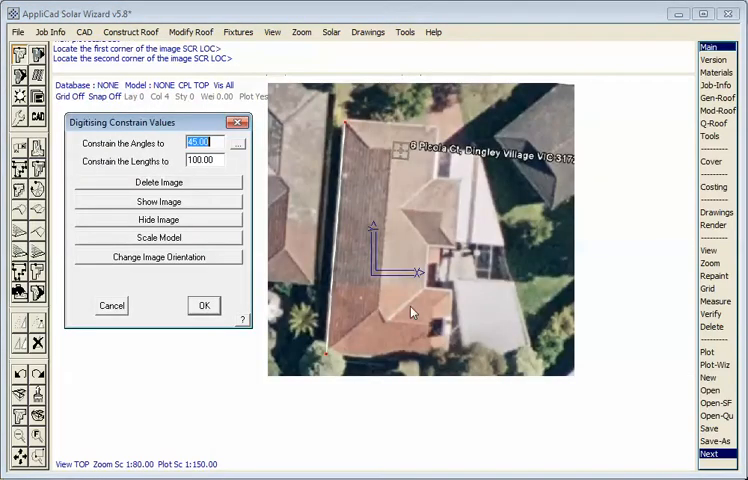
mouse_move(394, 328)
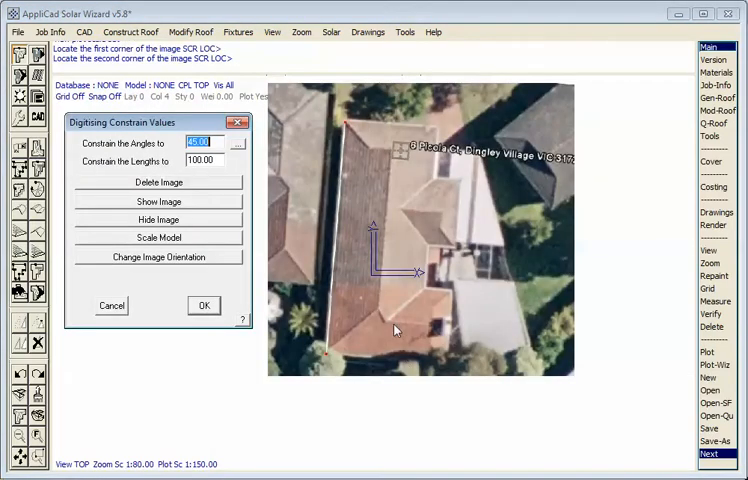
mouse_move(408, 308)
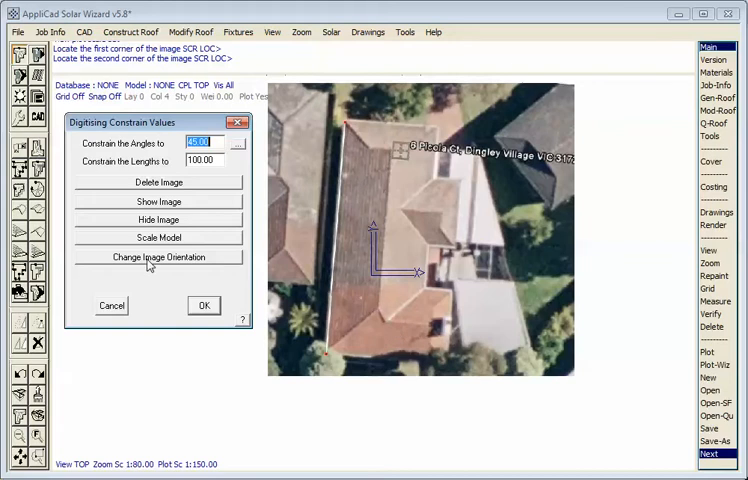
Set the image's real-world size to width 13500 and height 22500 via Change Image Orientation.
left_click(156, 256)
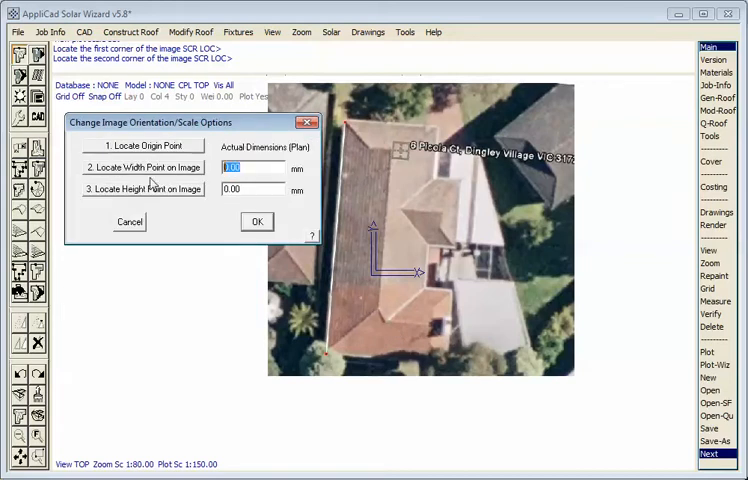
type("13500")
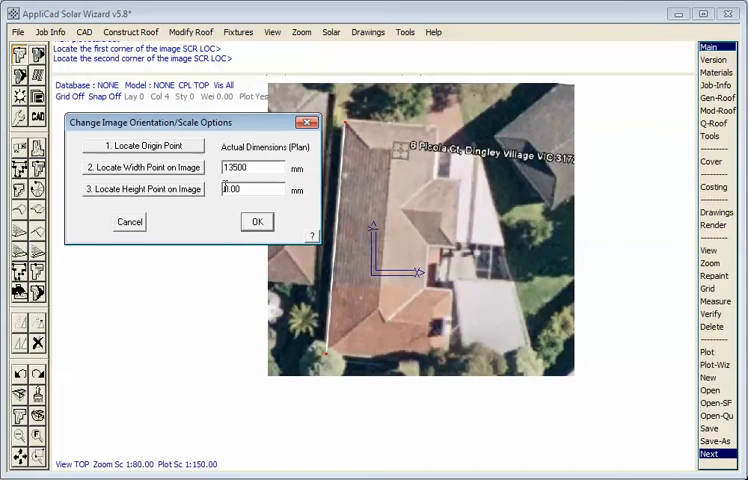
type("22500")
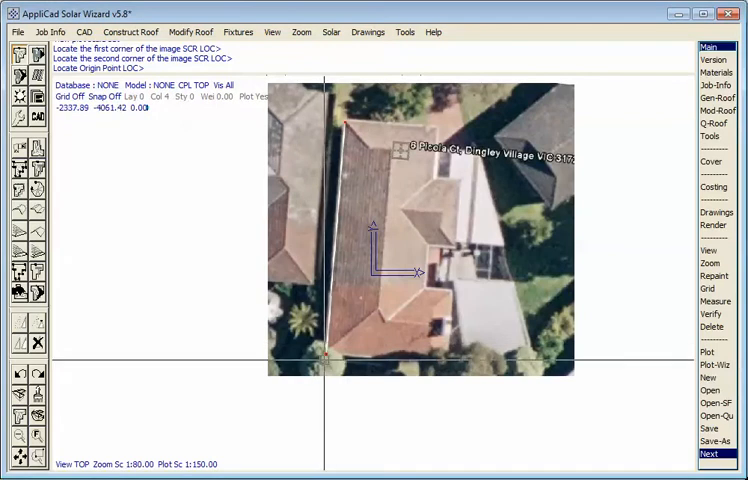
Locate the origin on the photo, accept the constraints and begin digitising the wall corners.
left_click(330, 368)
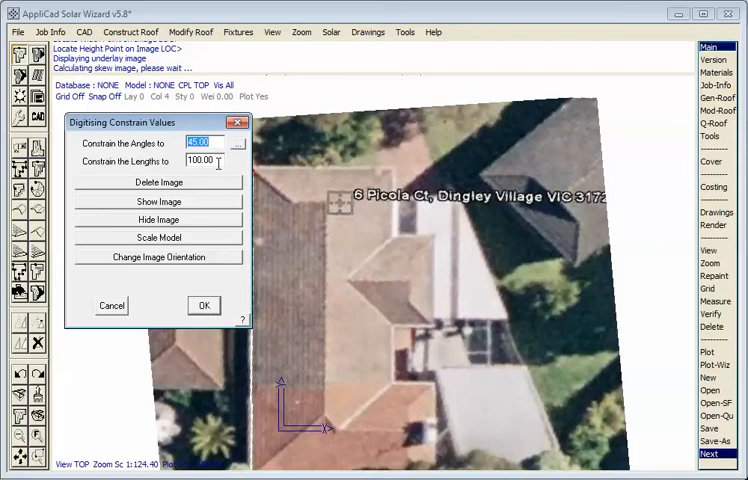
left_click(202, 304)
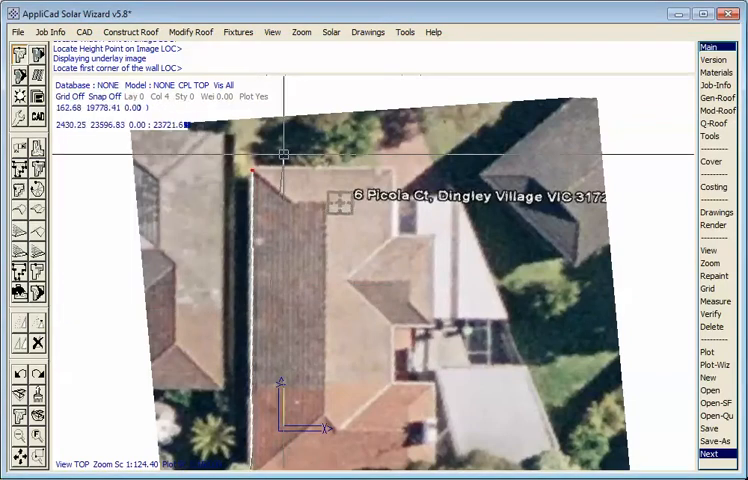
left_click(392, 238)
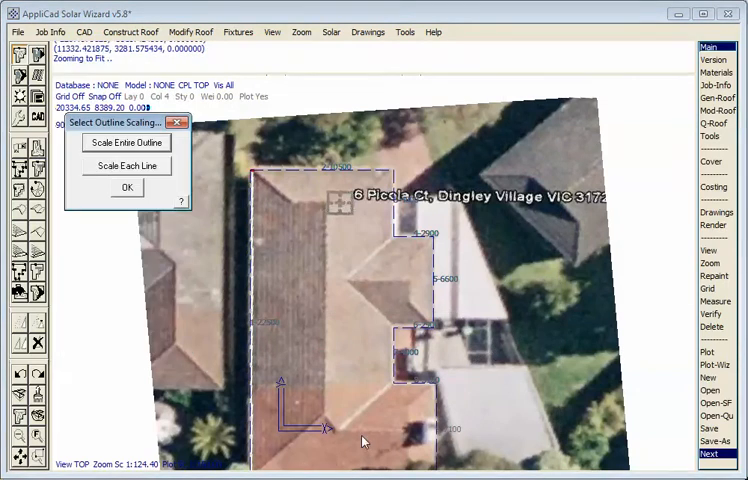
left_click(126, 188)
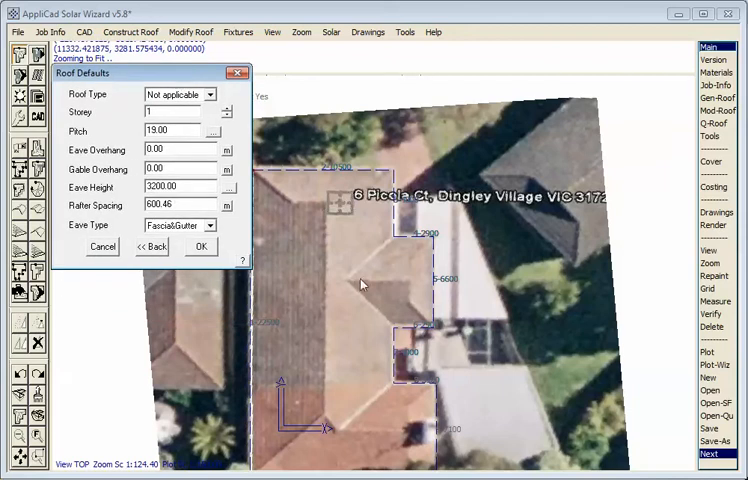
mouse_move(384, 288)
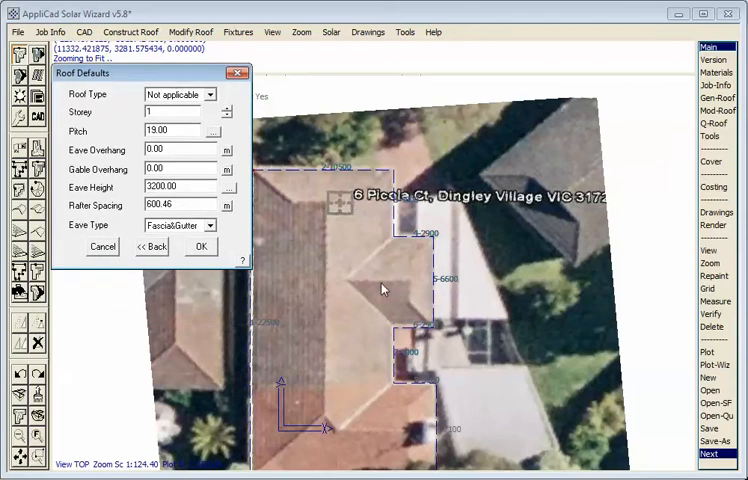
mouse_move(434, 334)
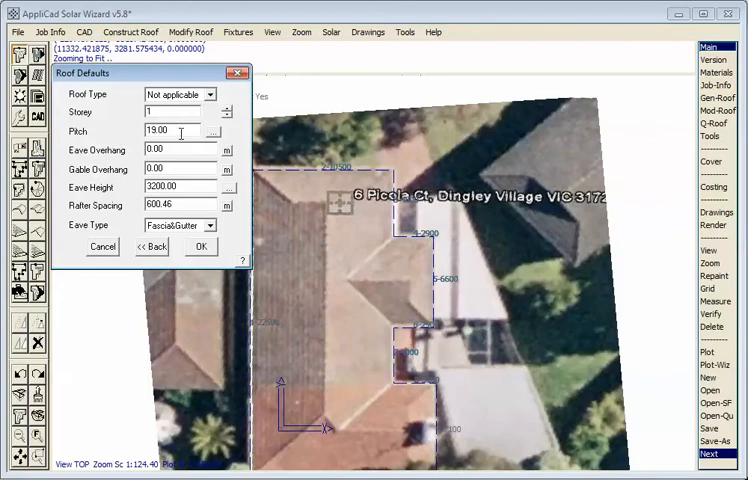
type("25")
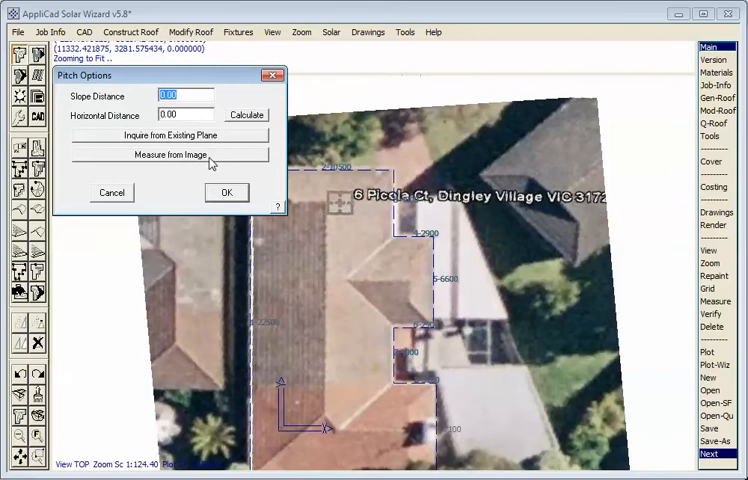
left_click(168, 156)
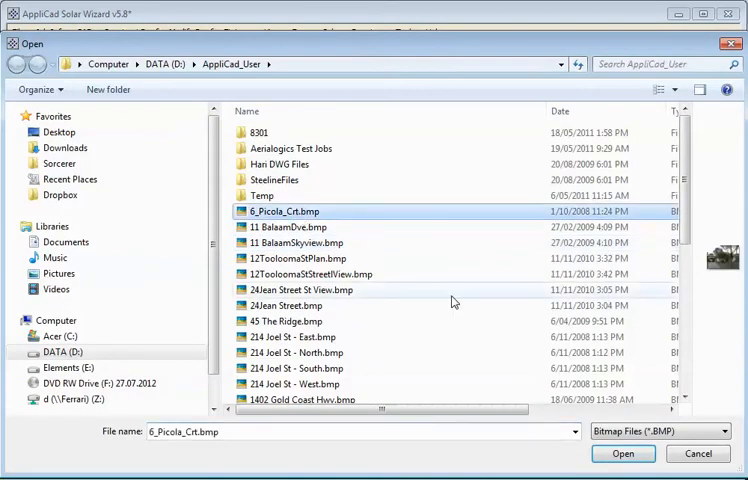
left_click(616, 454)
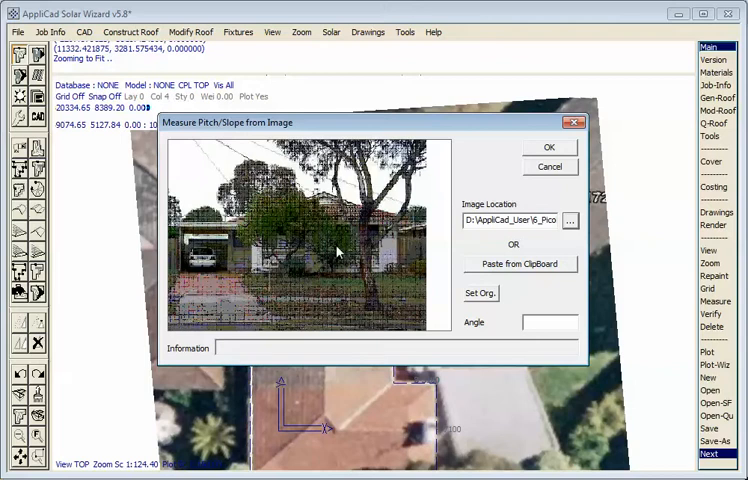
left_click(480, 292)
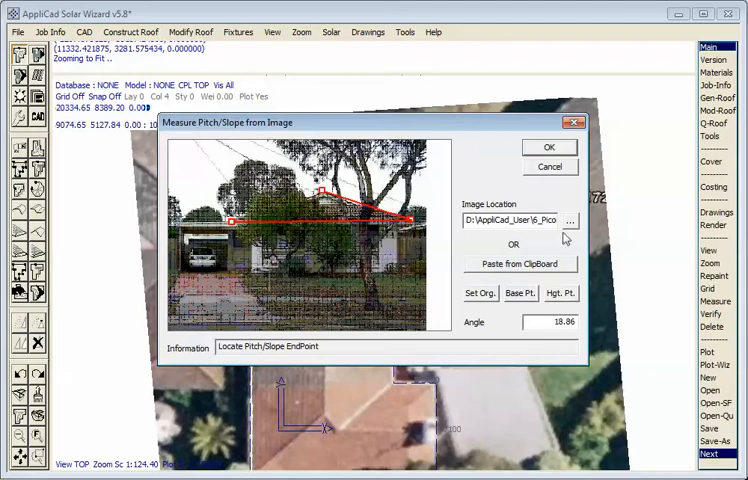
left_click(548, 148)
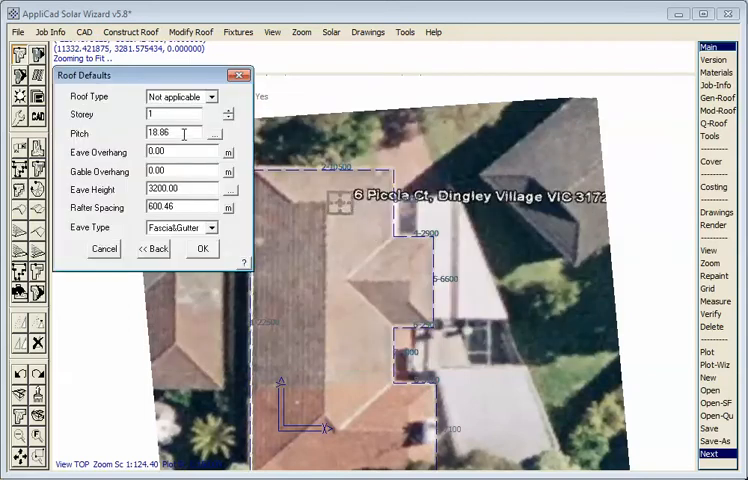
Set the default roof pitch to 19 degrees and confirm the Roof Defaults.
type("19")
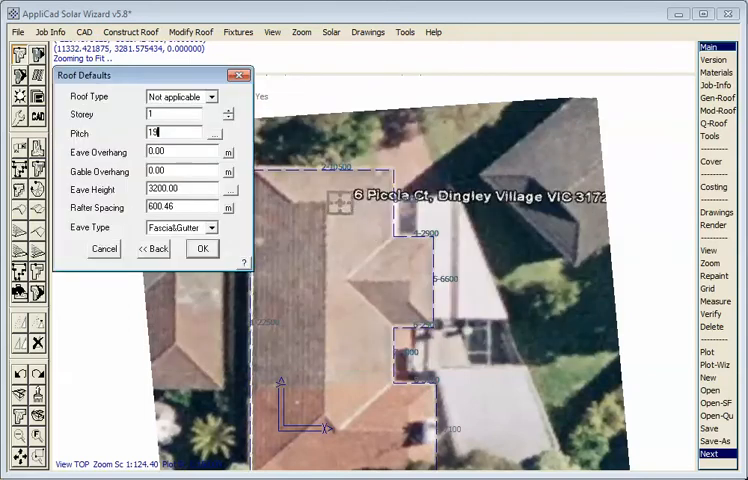
type("19")
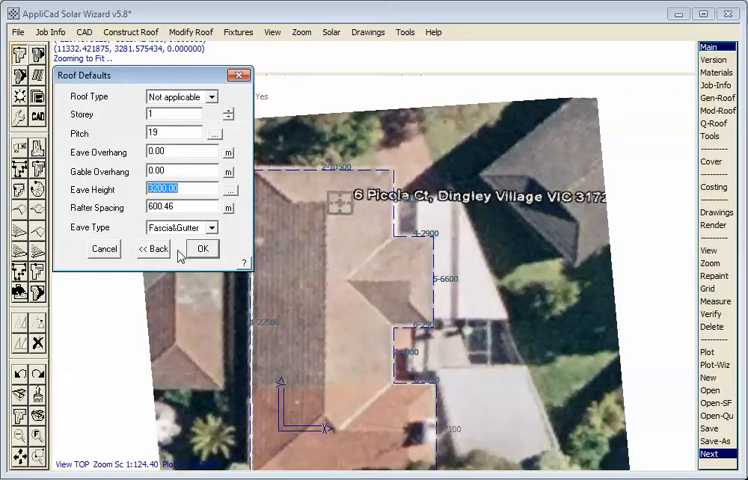
left_click(202, 248)
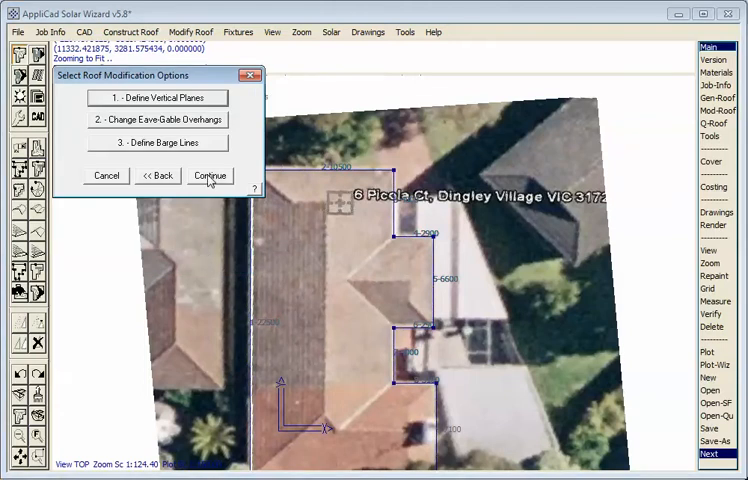
Generate the hipped roof planes with hip lines over the traced outline.
left_click(210, 176)
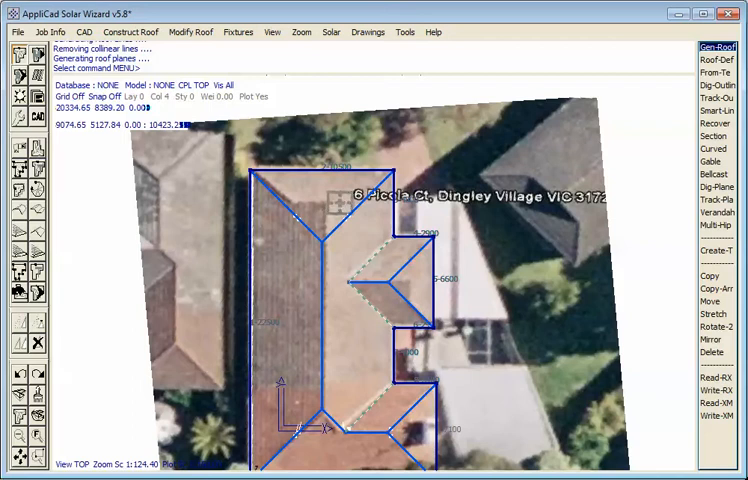
mouse_move(320, 208)
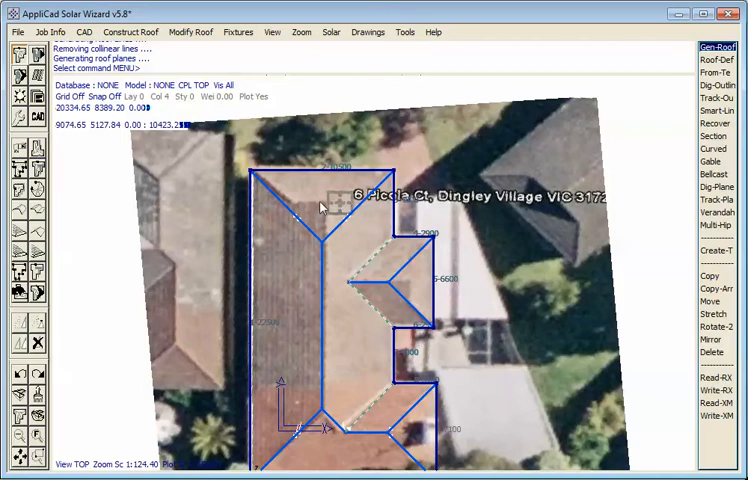
mouse_move(416, 282)
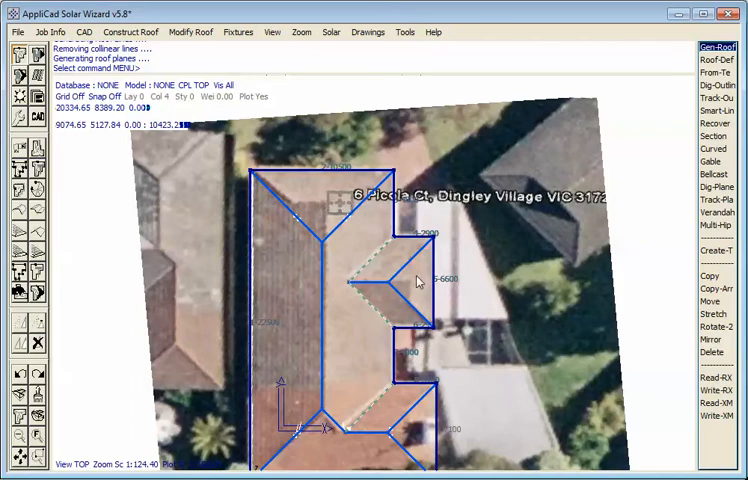
mouse_move(328, 244)
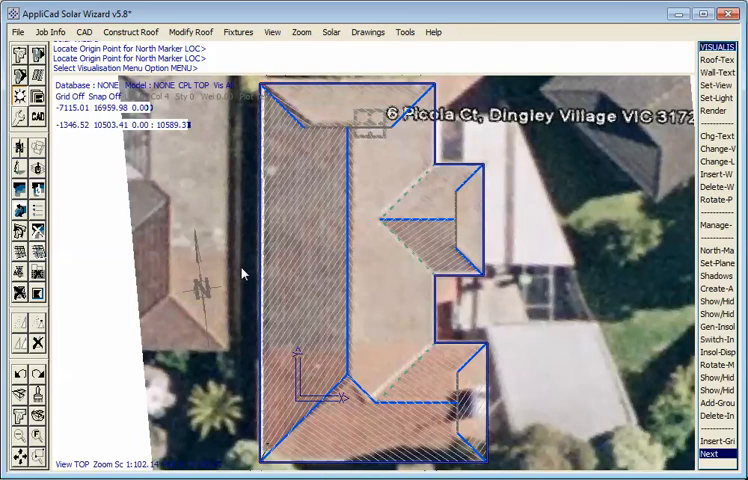
mouse_move(230, 264)
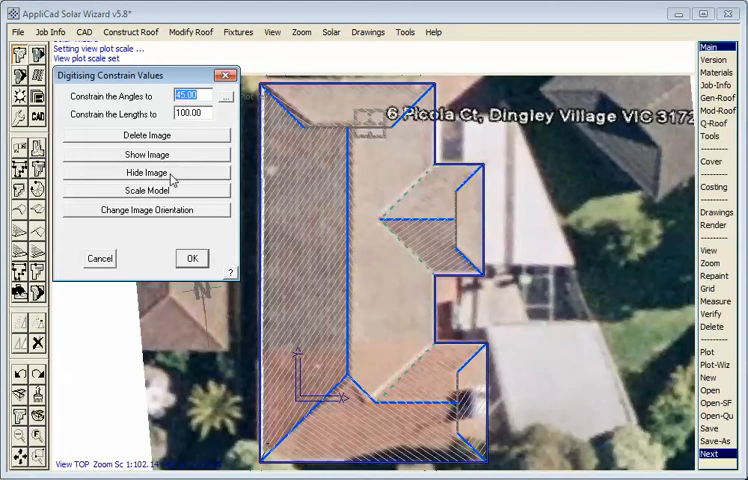
Hide the aerial photo, leaving only the hatched roof plan and north marker.
left_click(148, 172)
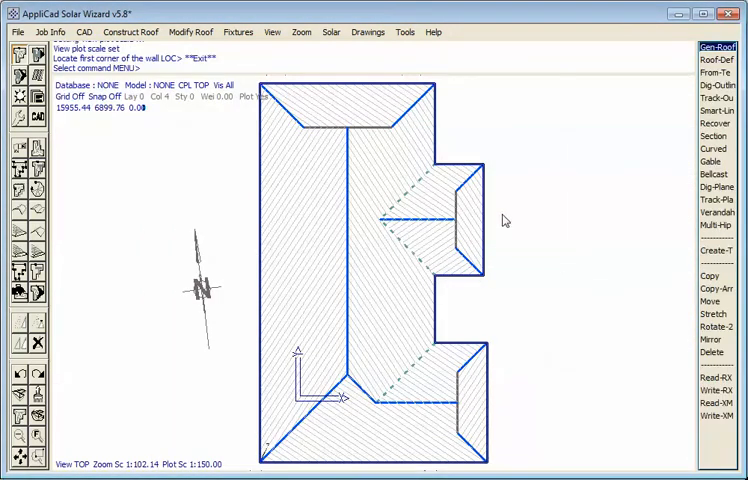
mouse_move(276, 332)
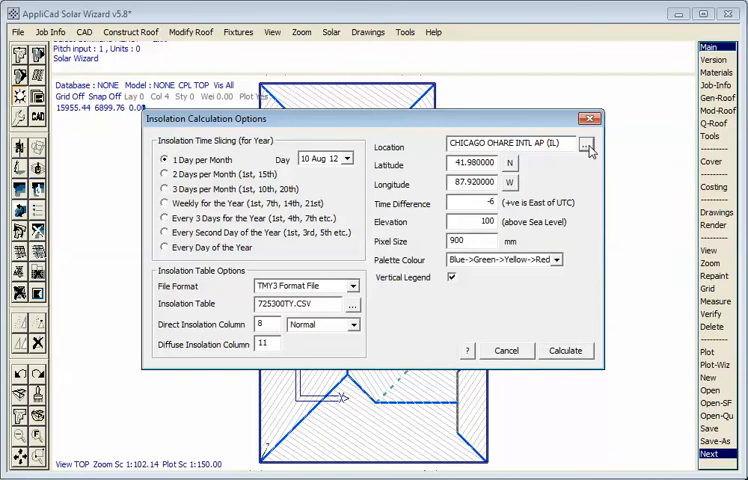
Review the insolation table, date and pixel size, then run the calculation with Chicago O'Hare data.
left_click(592, 144)
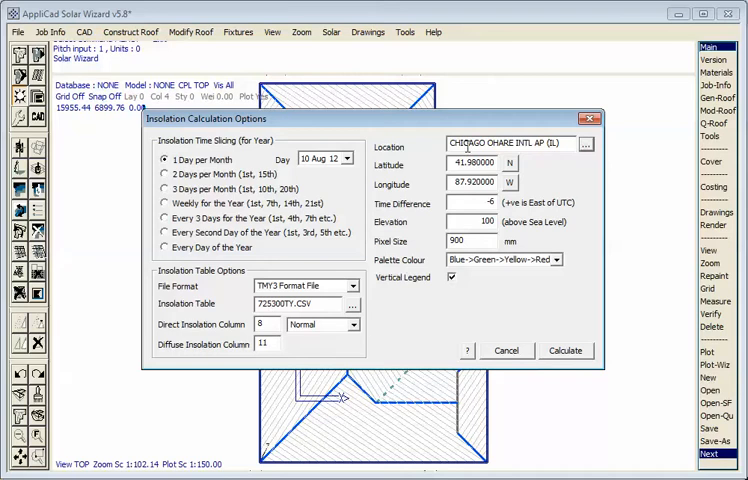
double_click(308, 304)
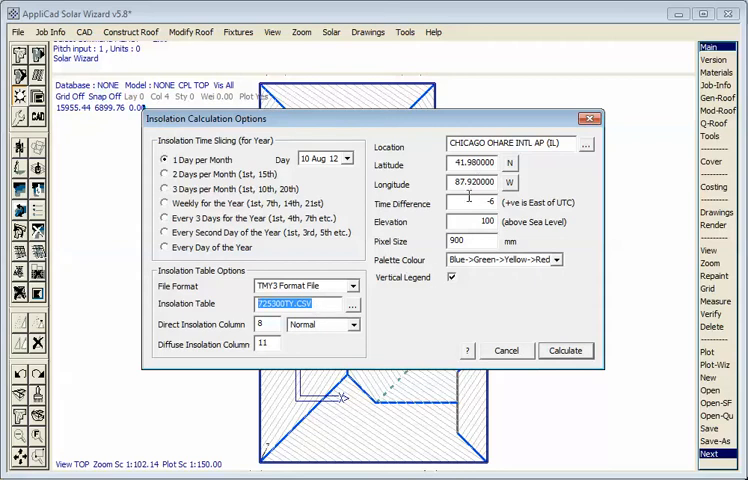
mouse_move(436, 194)
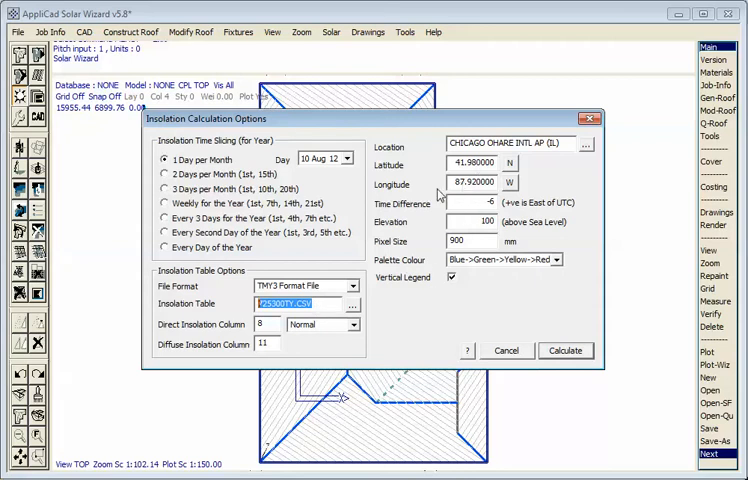
left_click(466, 240)
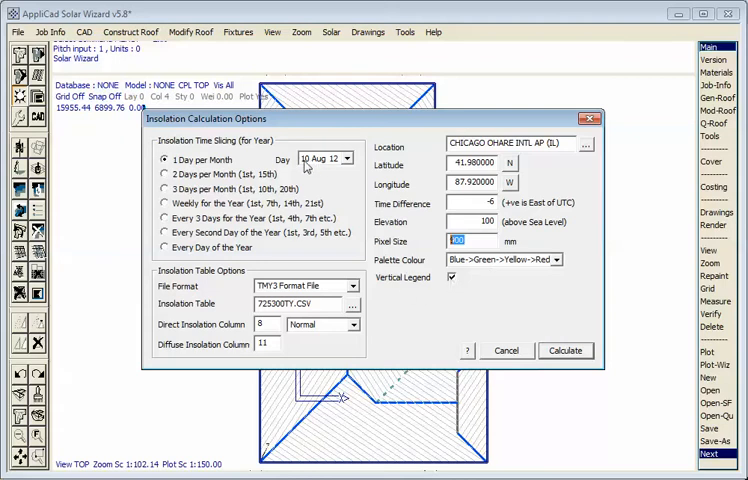
mouse_move(364, 218)
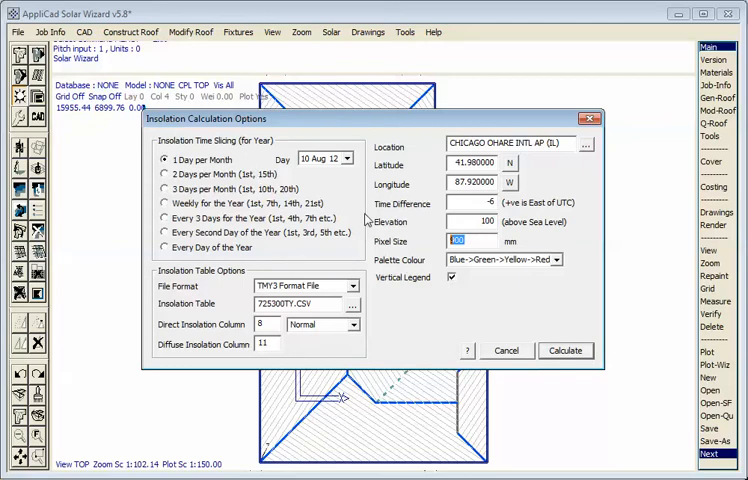
left_click(564, 350)
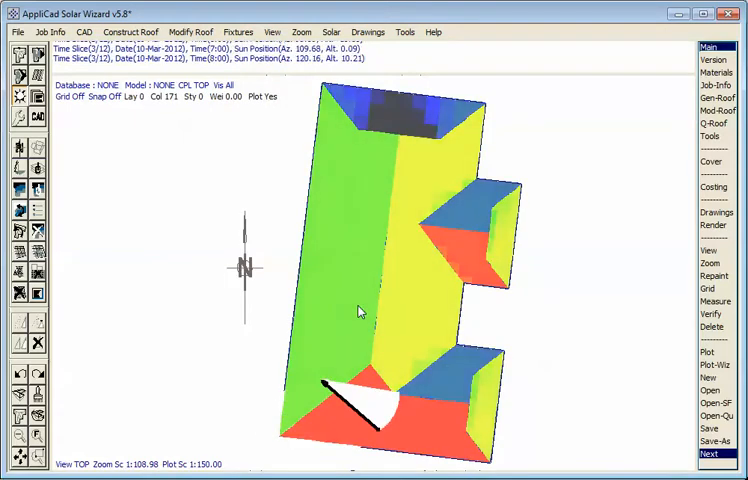
Return the model to plan view showing whole-year insolation with the kWh/m² legend.
left_click(720, 448)
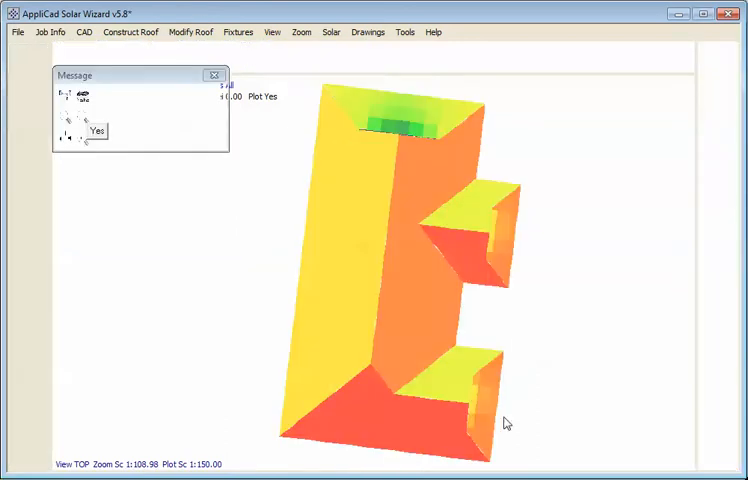
left_click(94, 132)
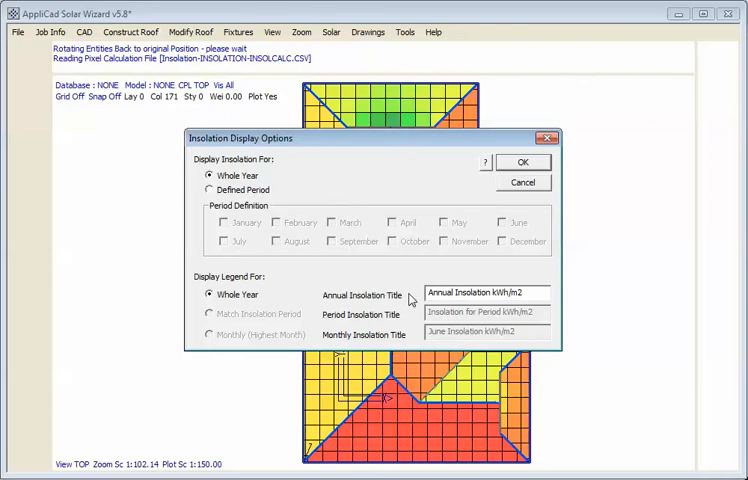
left_click(522, 160)
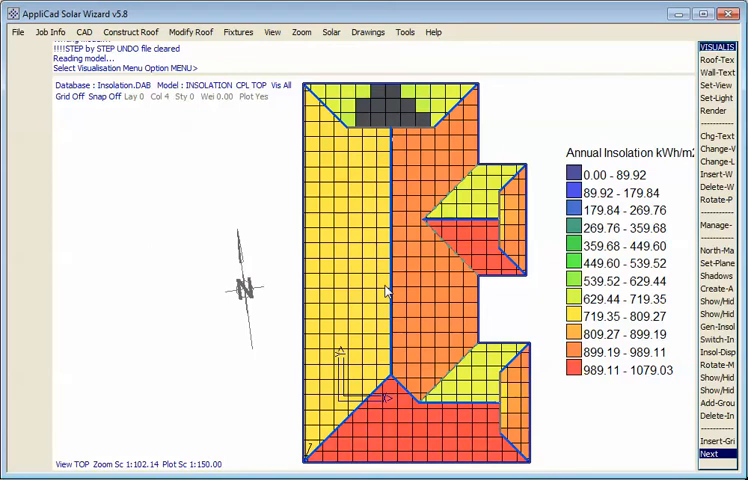
mouse_move(324, 164)
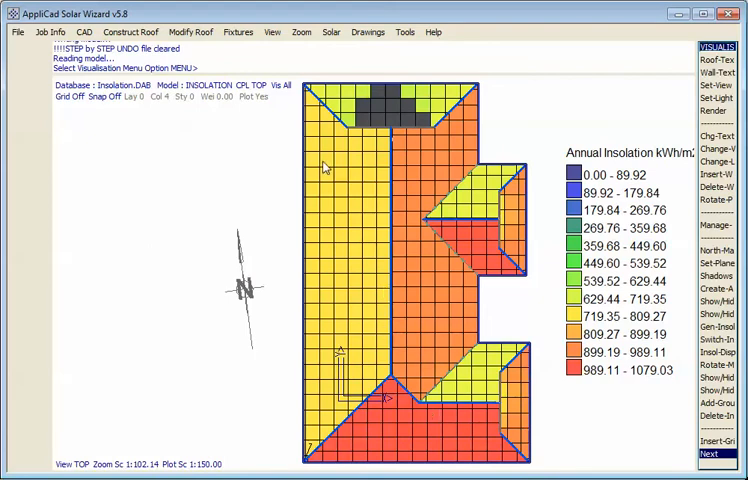
mouse_move(446, 432)
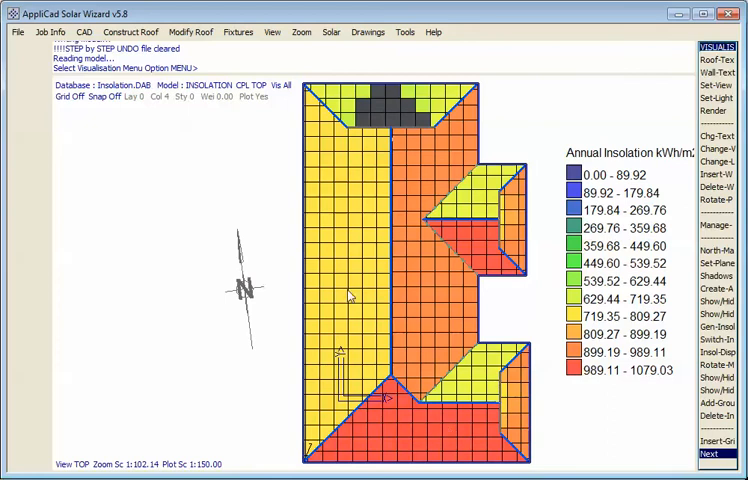
mouse_move(380, 300)
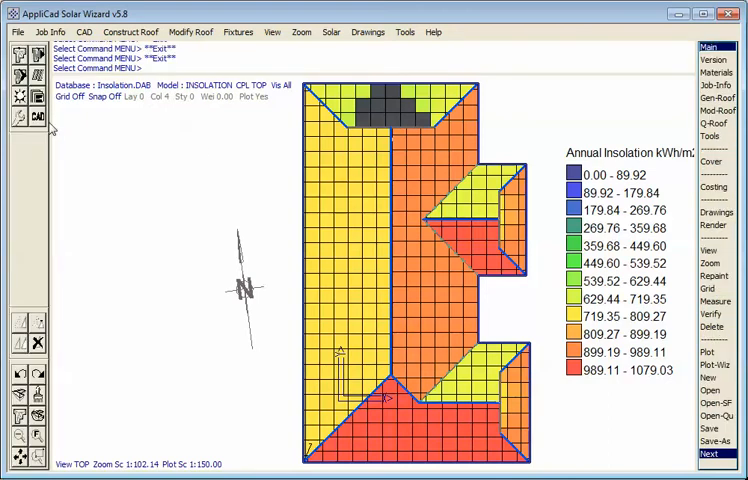
mouse_move(244, 370)
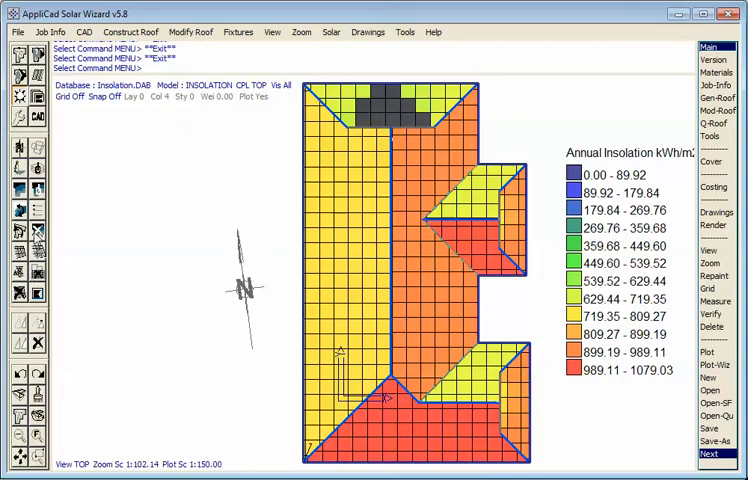
Delete all insolation information from the model.
left_click(710, 328)
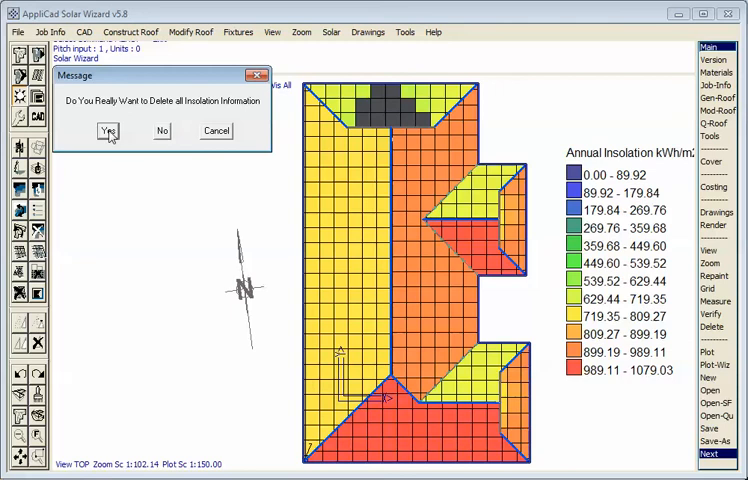
left_click(108, 130)
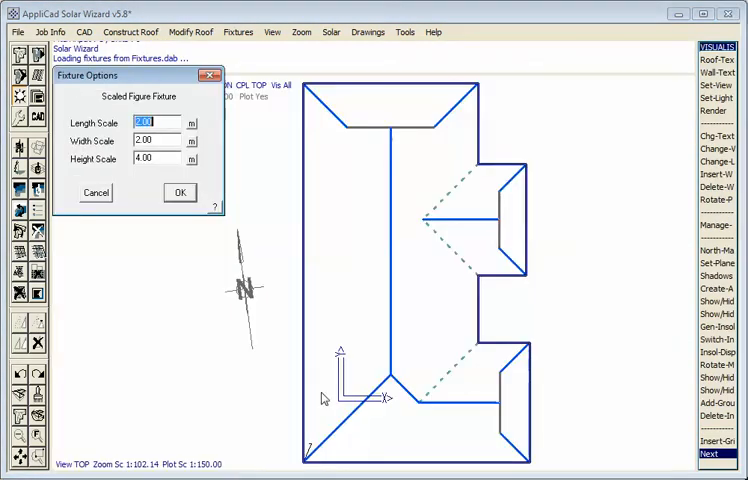
Place a shrub beside the house and a chimney on the roof at default scale.
left_click(178, 192)
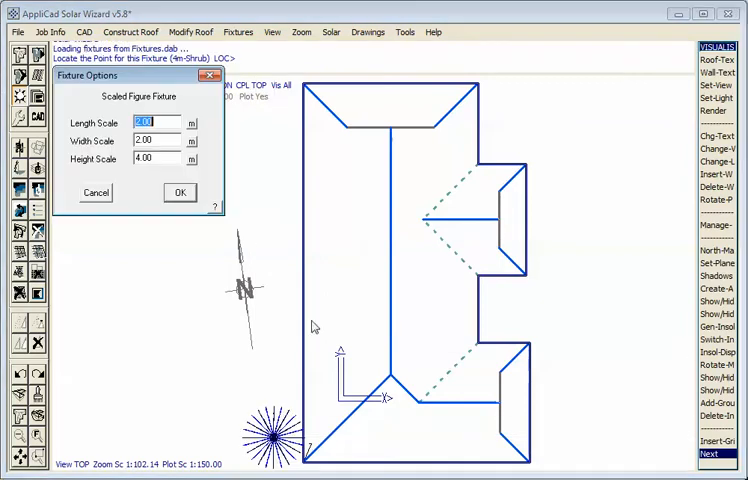
left_click(180, 192)
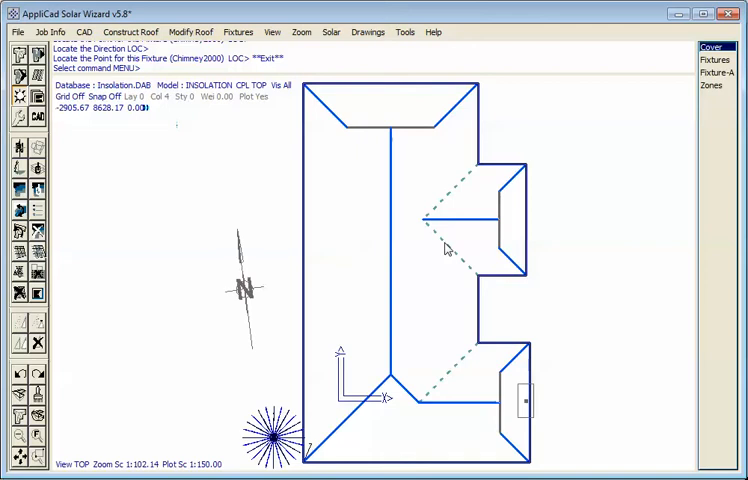
mouse_move(144, 244)
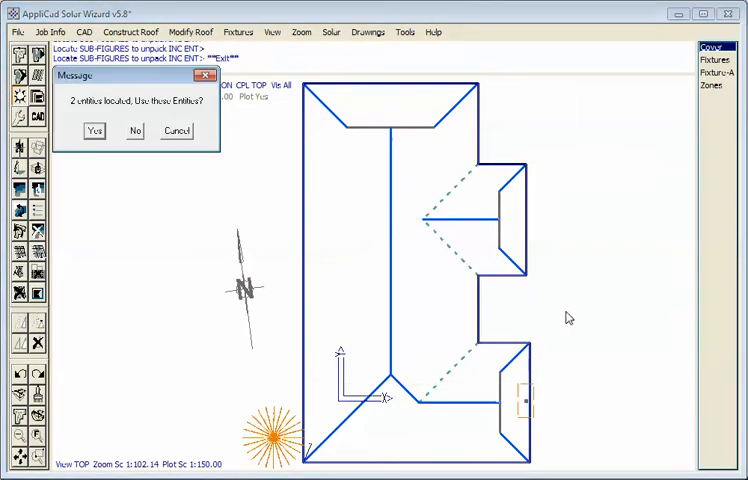
left_click(94, 130)
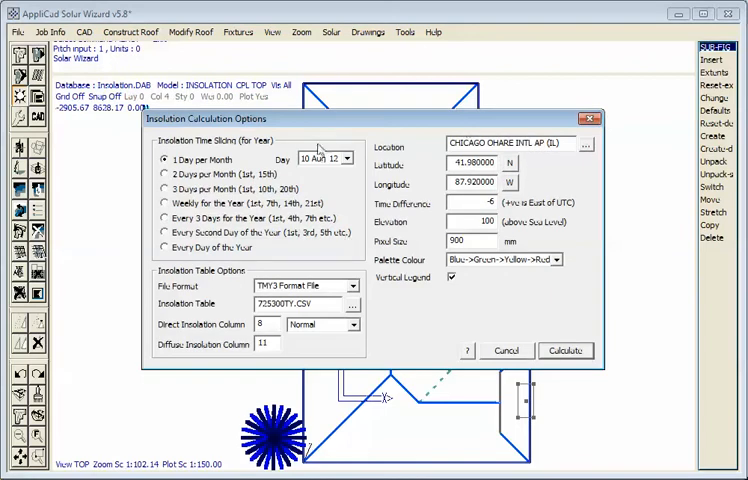
Rerun the insolation calculation with the shrub and chimney and rotate the model back to plan.
left_click(564, 350)
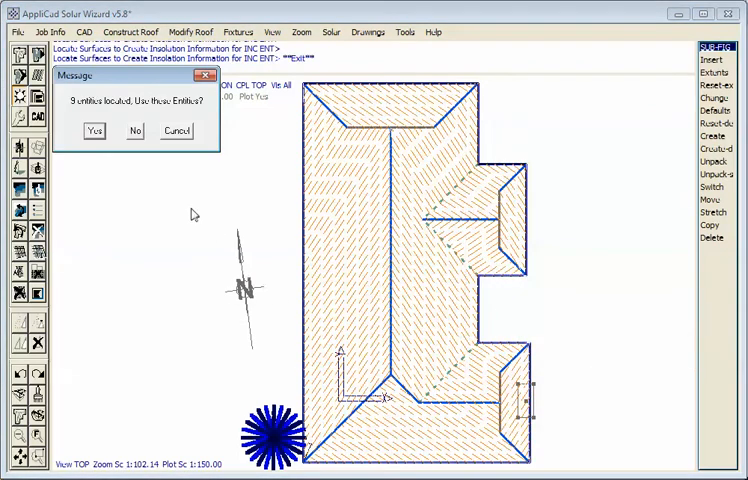
left_click(94, 130)
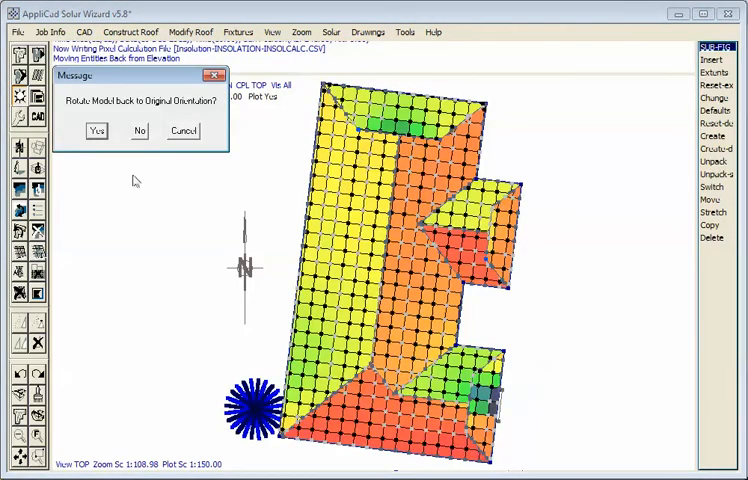
left_click(96, 132)
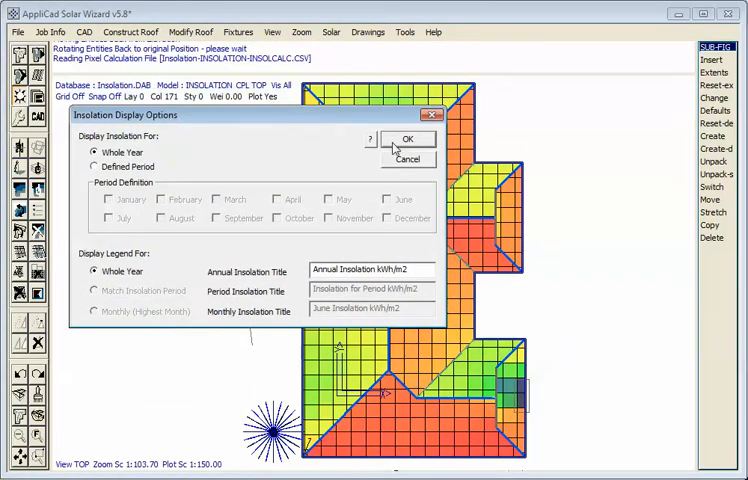
Display whole-year insolation colours with the Annual Insolation kWh/m² legend.
left_click(408, 138)
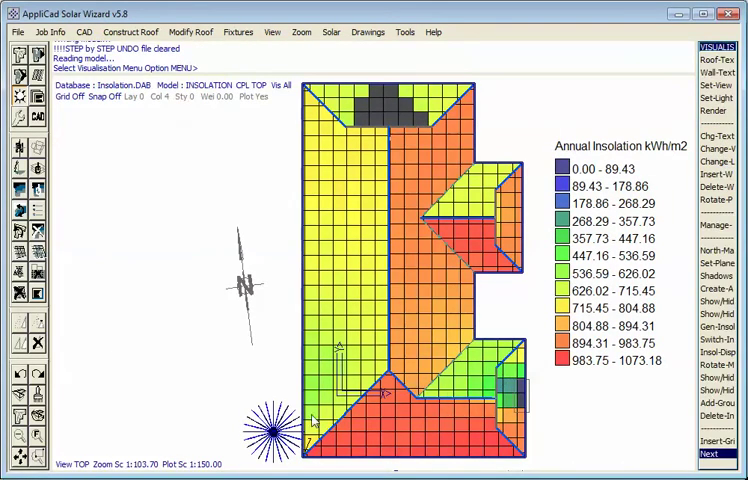
mouse_move(352, 288)
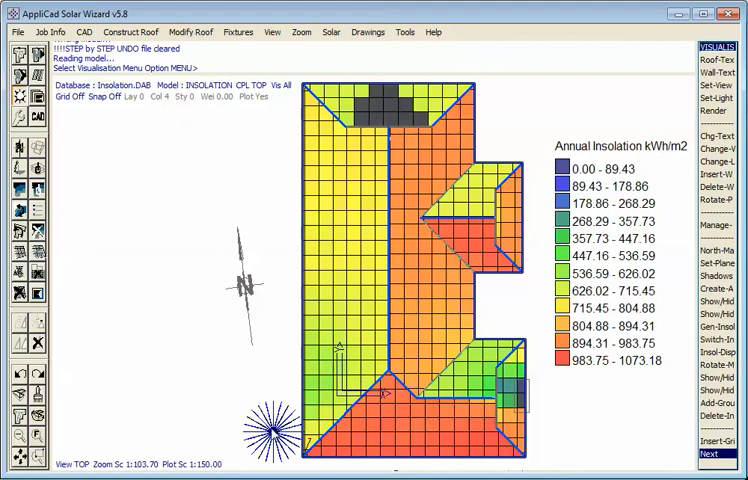
mouse_move(512, 390)
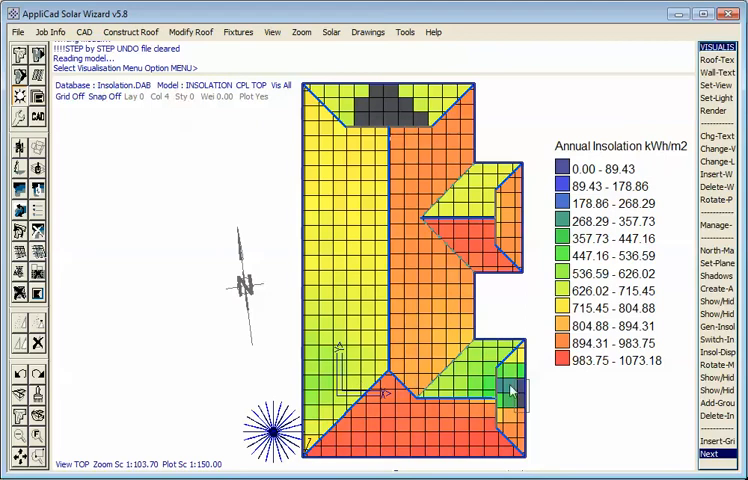
mouse_move(464, 316)
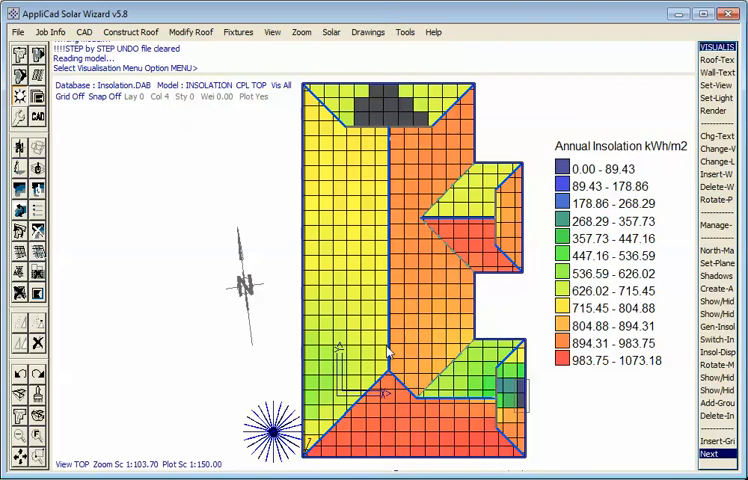
mouse_move(384, 420)
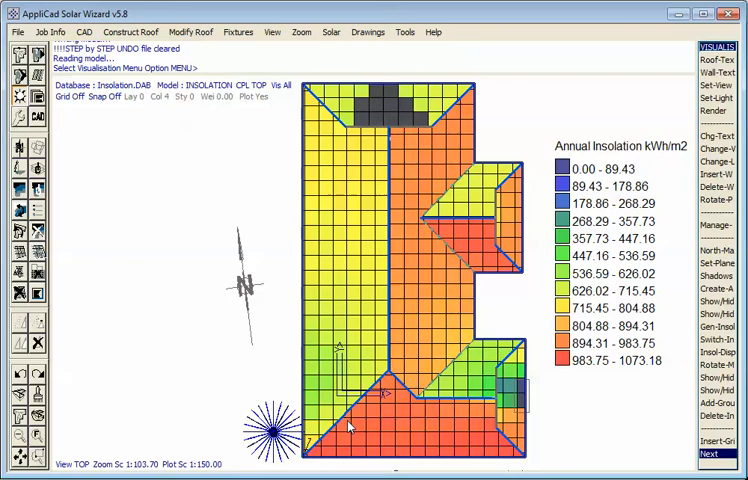
mouse_move(444, 452)
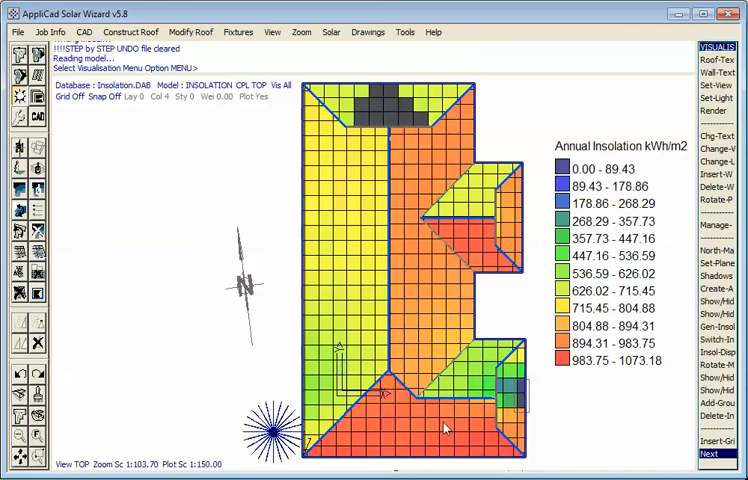
mouse_move(420, 204)
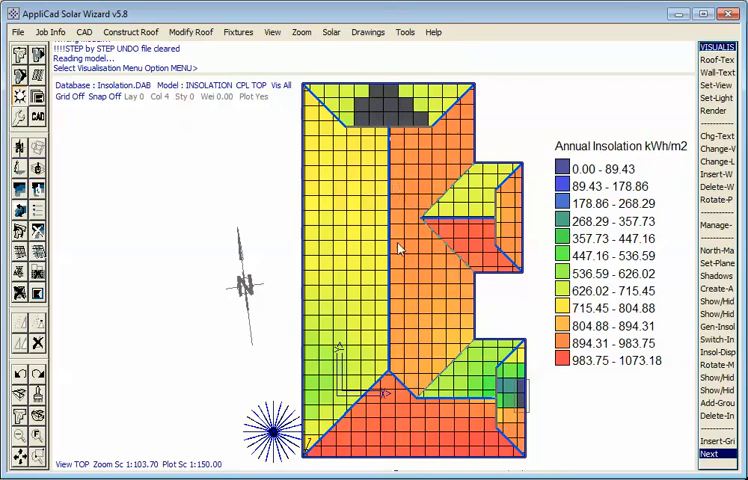
mouse_move(412, 416)
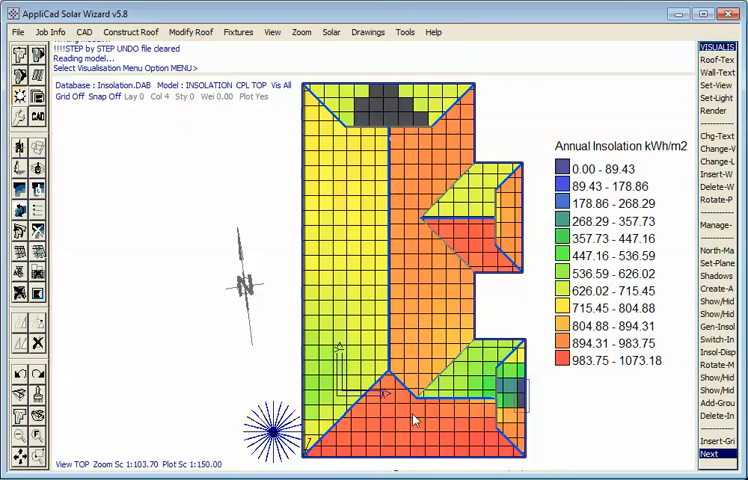
mouse_move(112, 252)
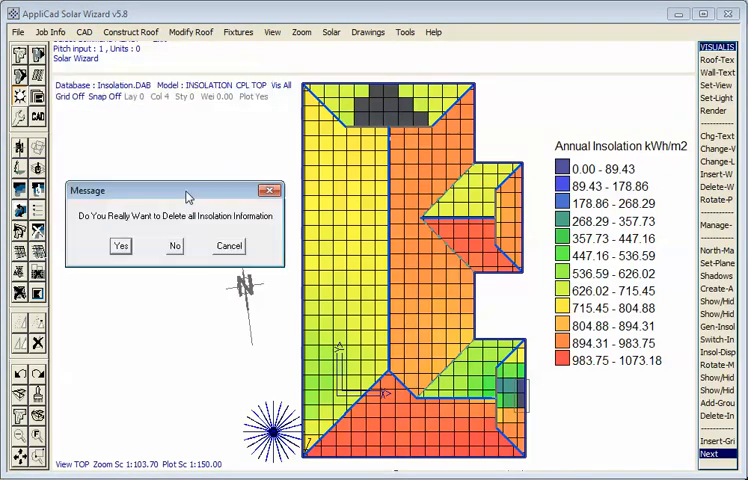
Confirm deleting all insolation information, leaving the plain roof plan with panel arrays.
left_click_drag(184, 192, 212, 128)
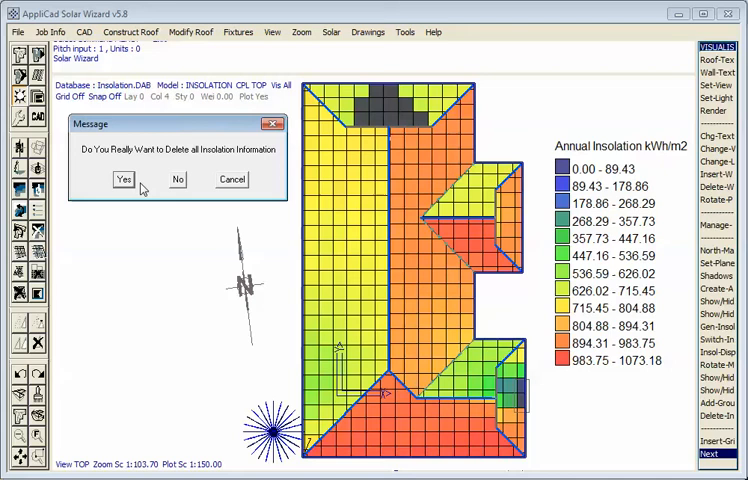
left_click(124, 180)
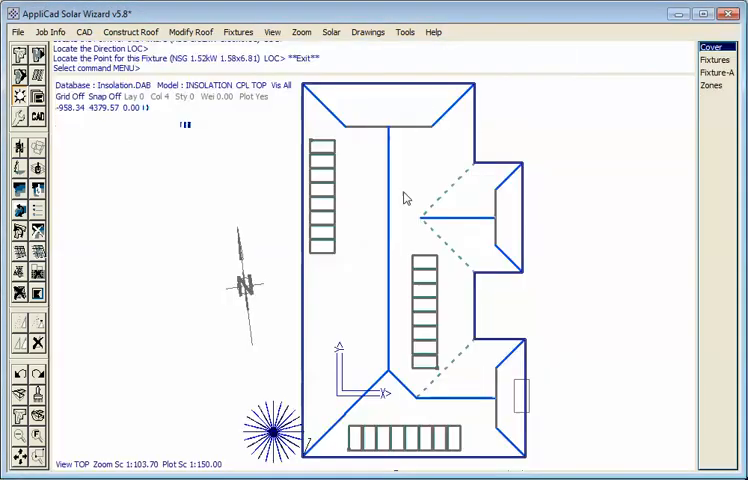
mouse_move(356, 284)
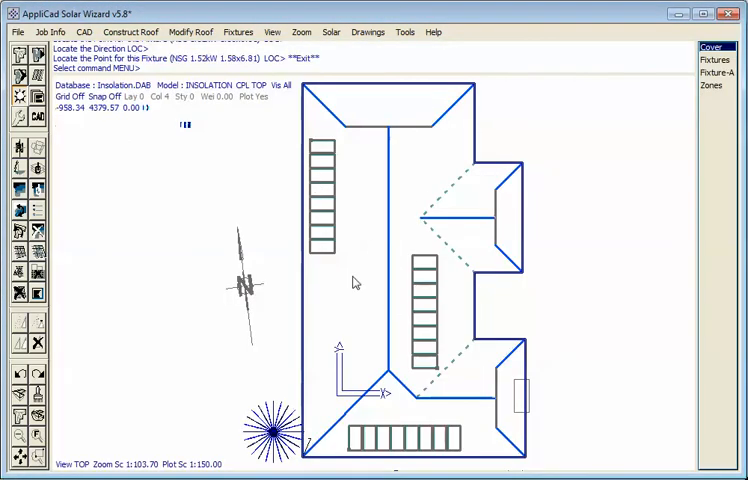
mouse_move(142, 172)
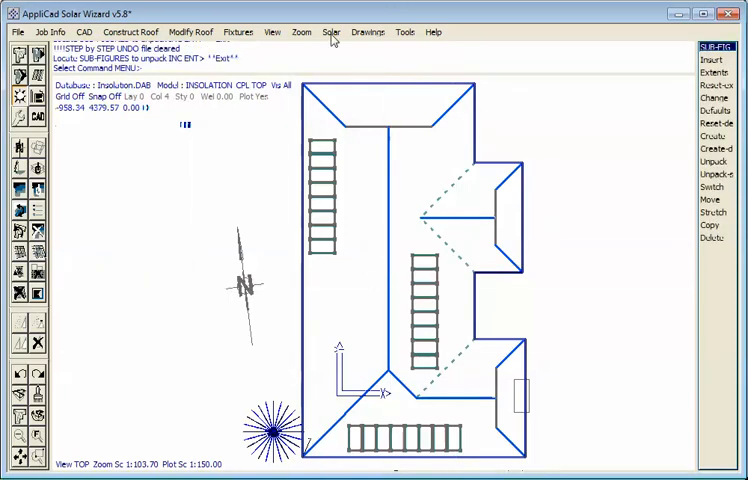
Start plane grouping from the Solar menu and link the left panel array to its plane ID.
left_click(330, 32)
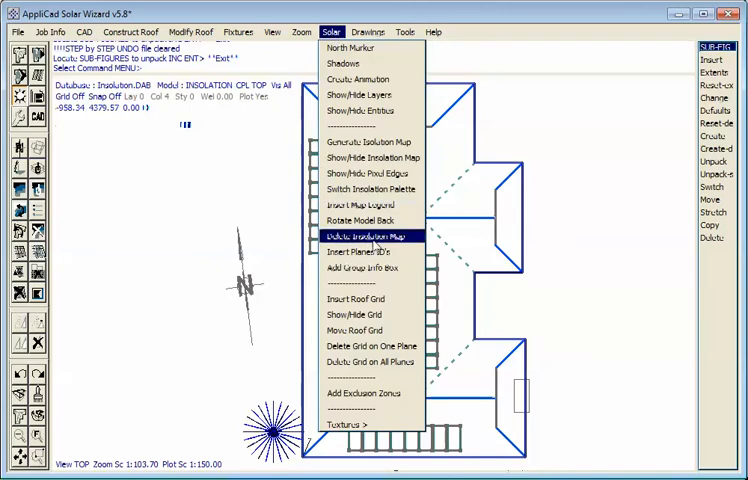
left_click(364, 236)
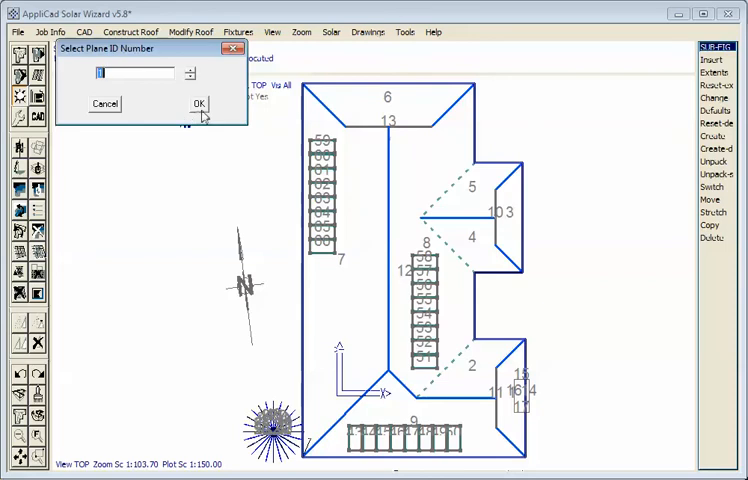
left_click(196, 104)
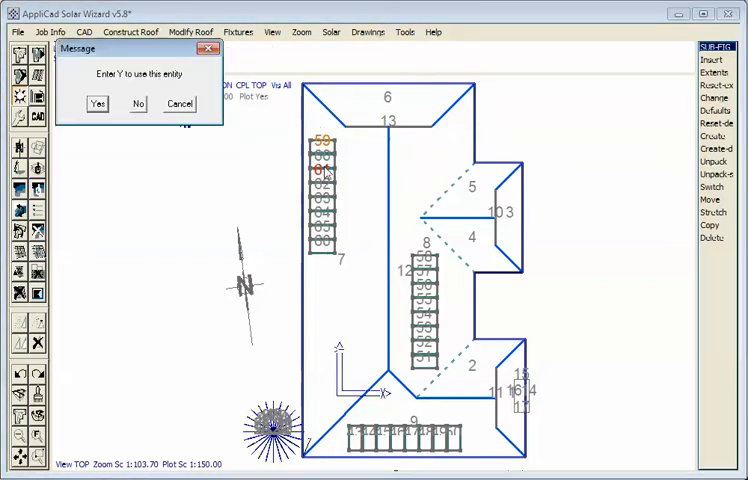
left_click(96, 102)
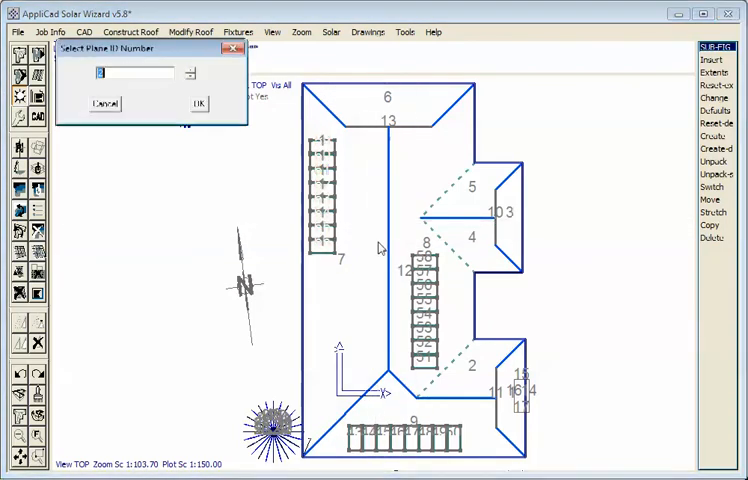
Link the middle and bottom panel arrays to their roof plane ID numbers.
left_click(196, 104)
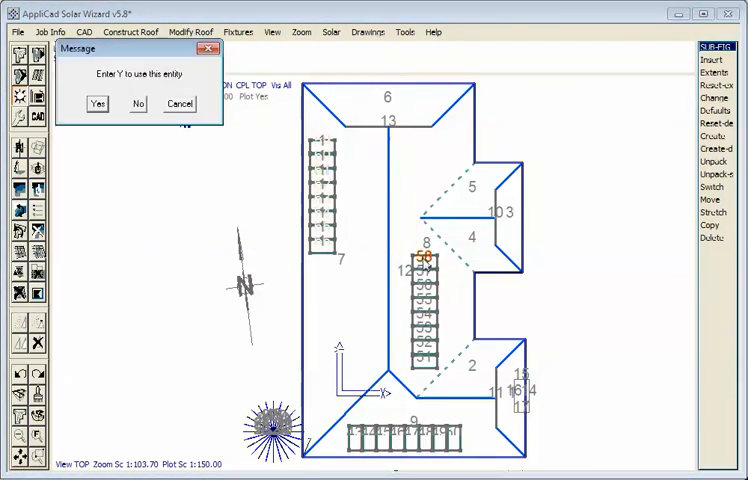
left_click(96, 104)
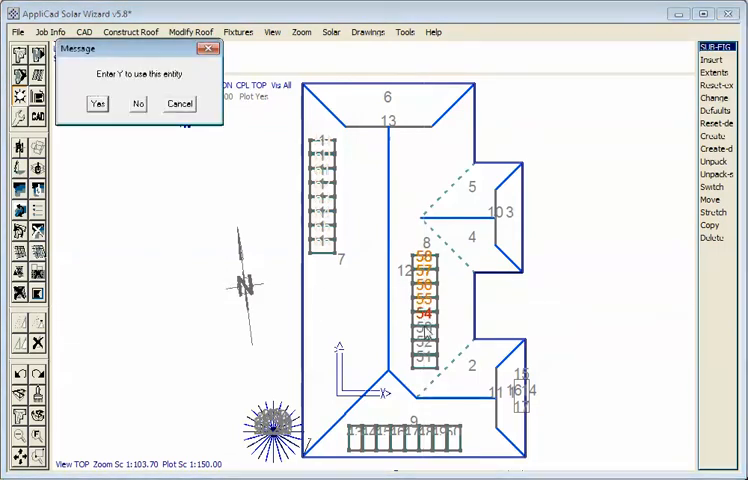
left_click(96, 104)
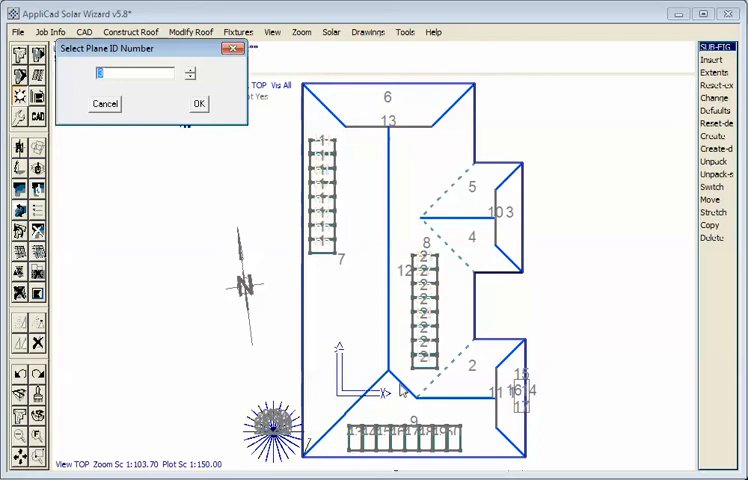
left_click(196, 104)
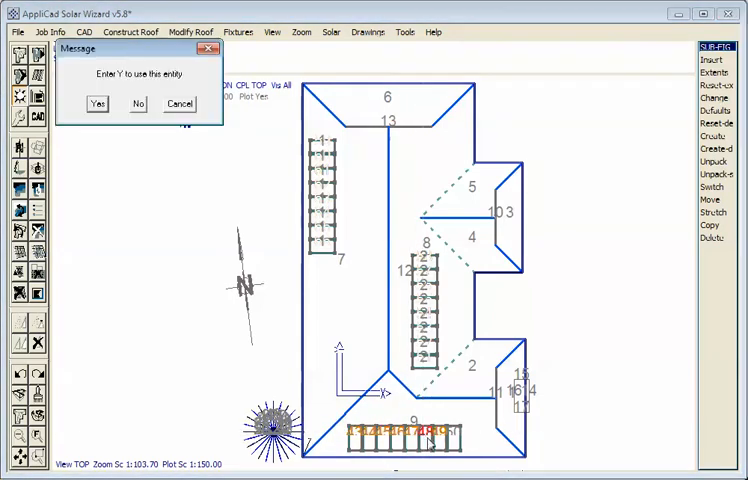
left_click(94, 104)
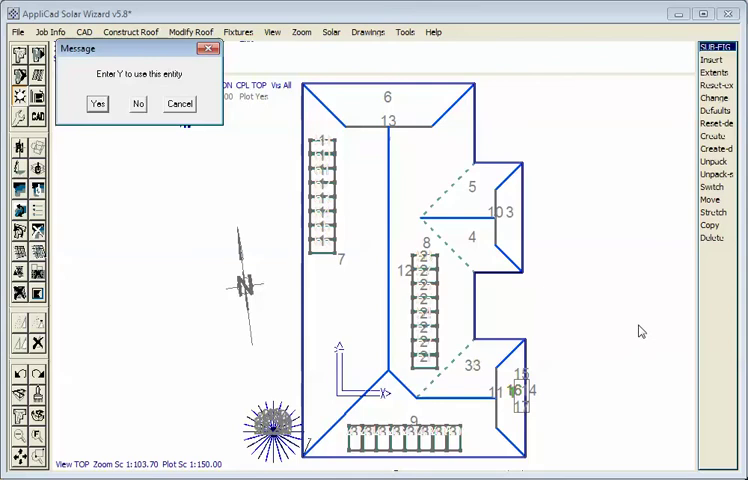
Answer Yes to use the chosen panel array entity for the insolation calculation.
left_click(96, 104)
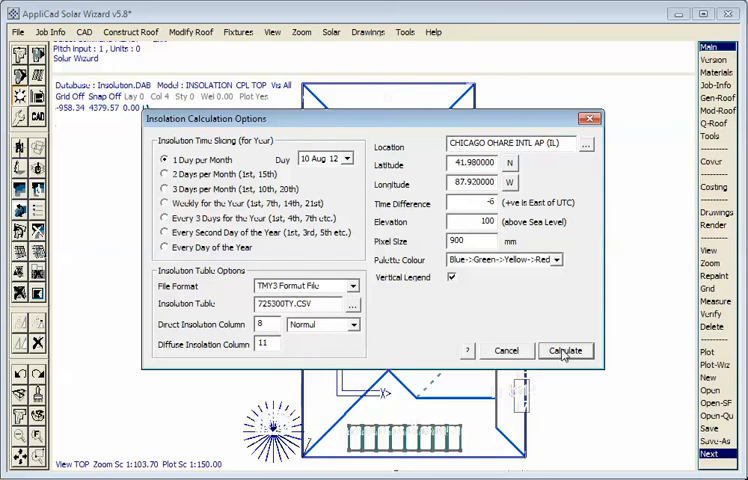
Calculate insolation for Chicago O'Hare with the TMY3 file, colouring the grouped panel arrays.
left_click(564, 350)
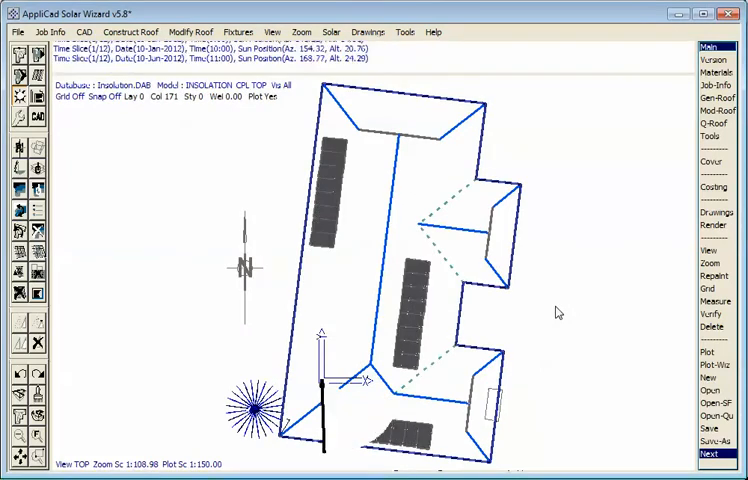
left_click(720, 458)
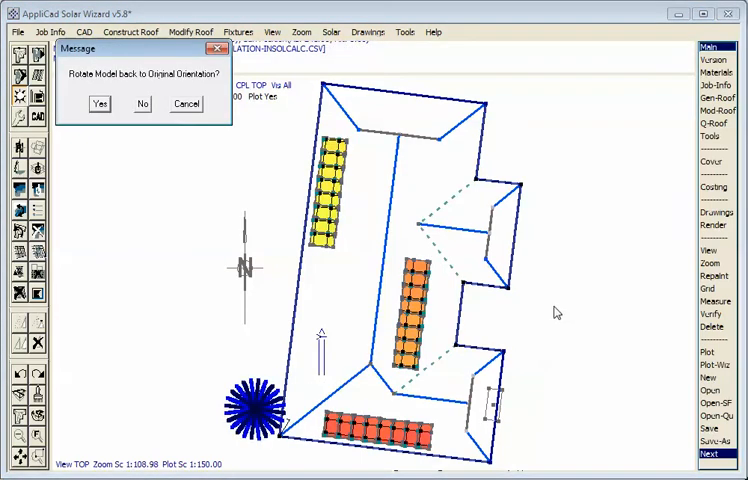
mouse_move(144, 106)
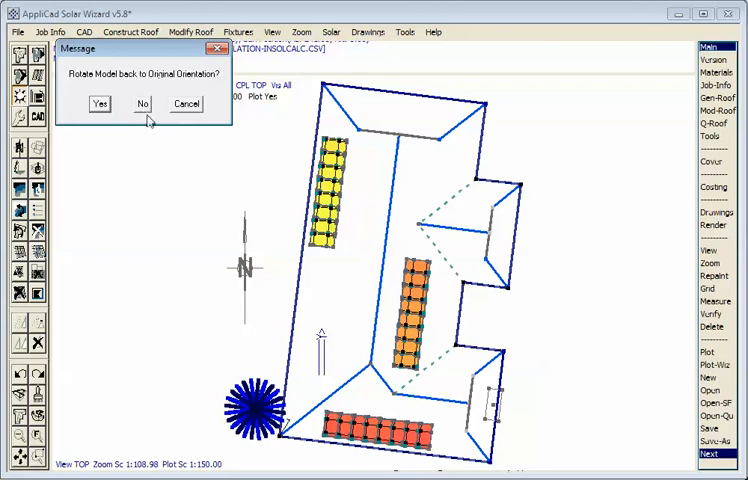
Answer the rotate-back prompt and display Whole Year insolation with its kWh/m² legend.
left_click(96, 104)
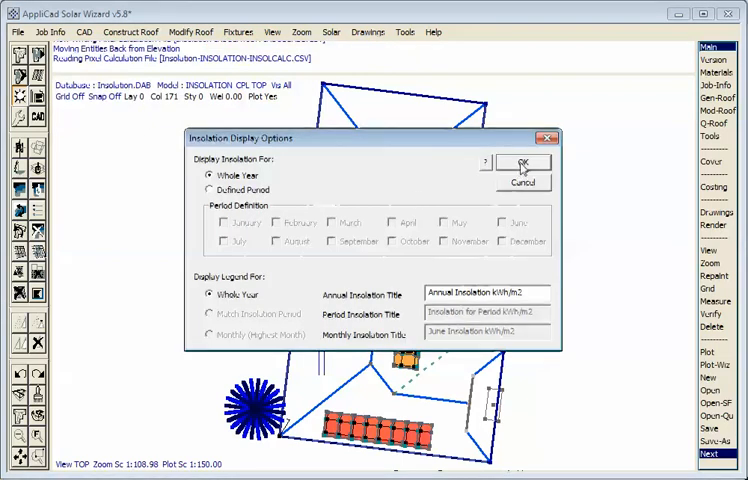
left_click(522, 164)
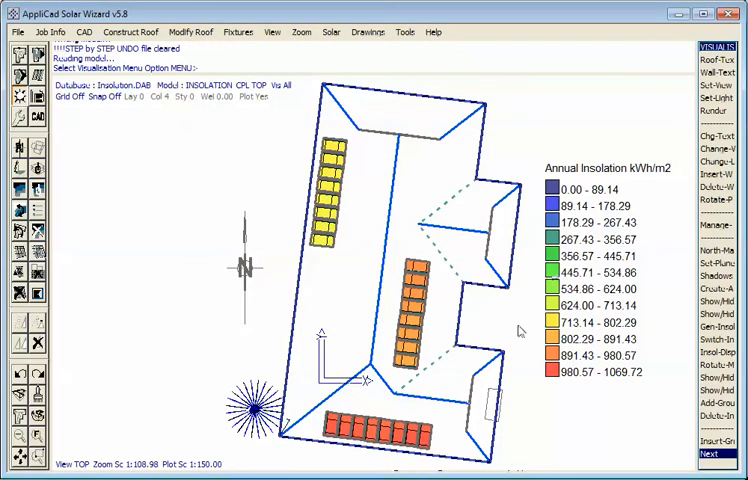
mouse_move(412, 396)
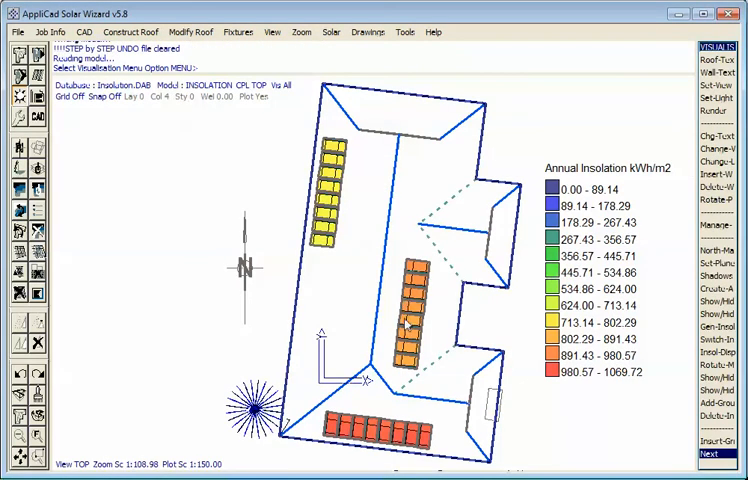
mouse_move(136, 304)
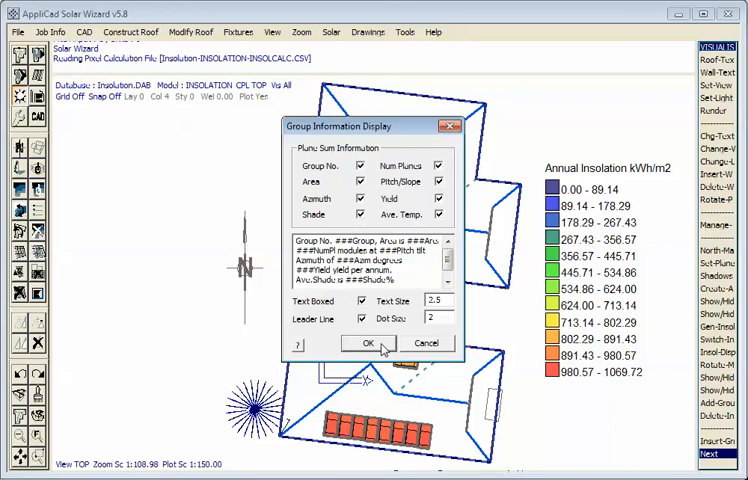
Accept the group detail fields and annotate the upper, middle and lower panel groups with tables.
left_click(368, 344)
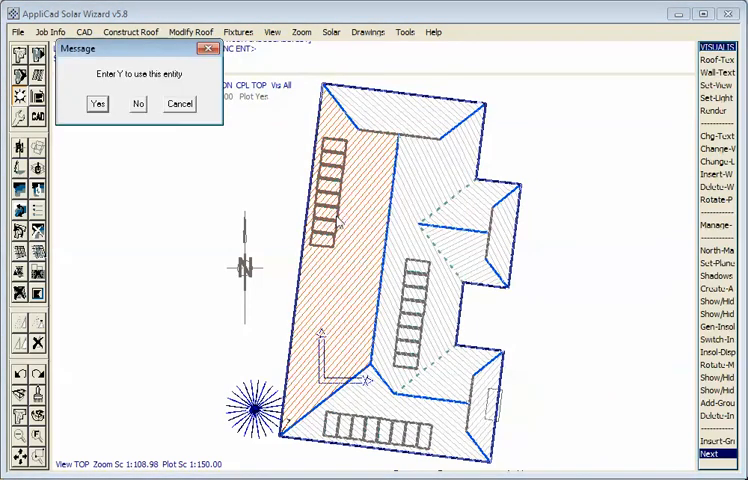
left_click(96, 104)
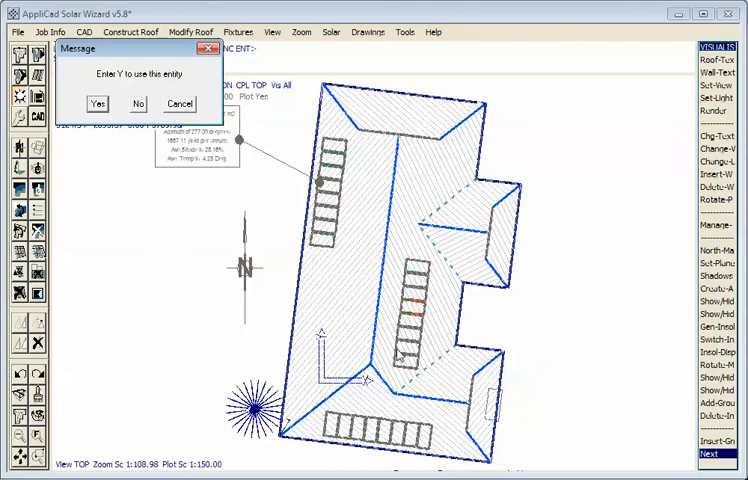
left_click(92, 102)
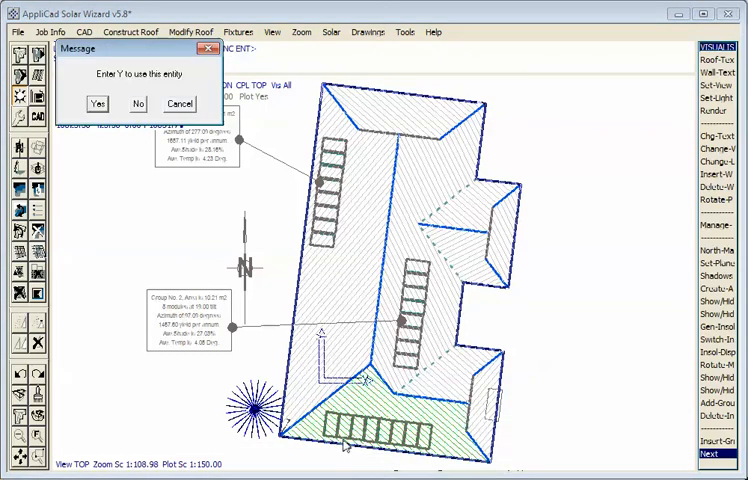
left_click(94, 104)
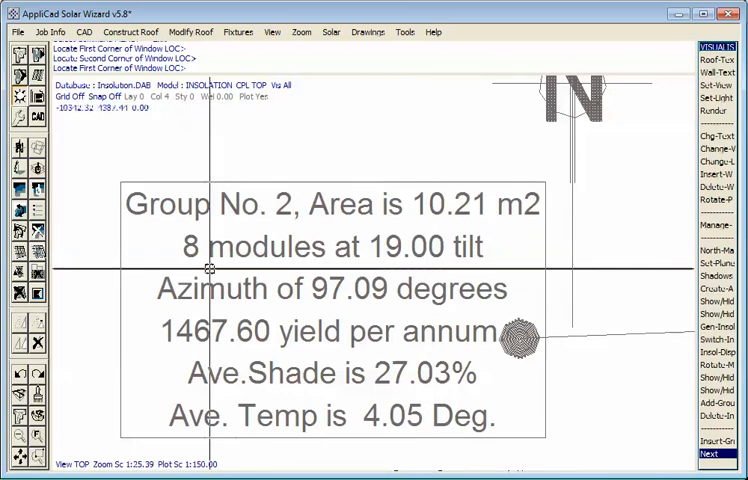
mouse_move(408, 262)
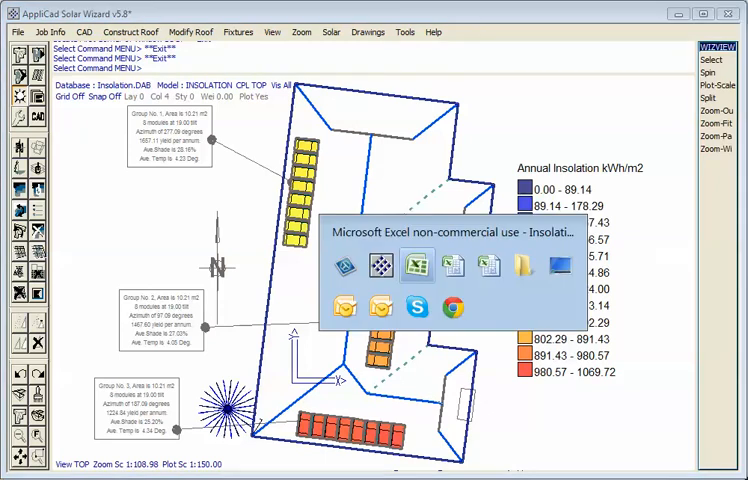
Switch to the Excel summary workbook and scroll from Shading Analysis to Insolation Yield Analysis.
left_click(412, 264)
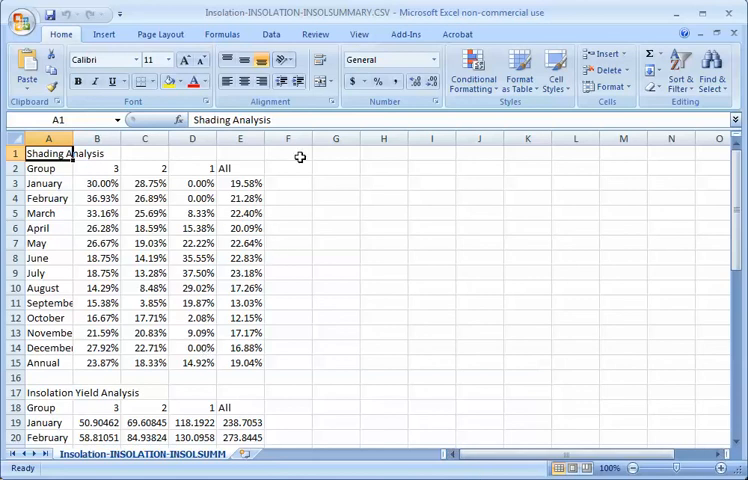
left_click(288, 152)
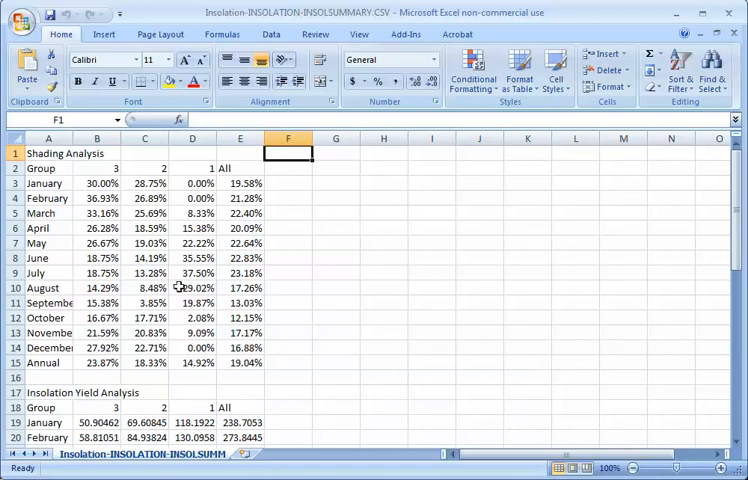
mouse_move(96, 172)
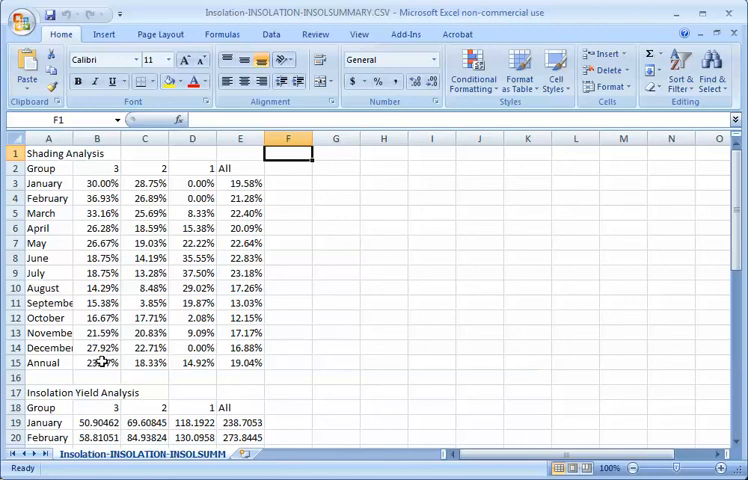
left_click_drag(730, 156, 730, 224)
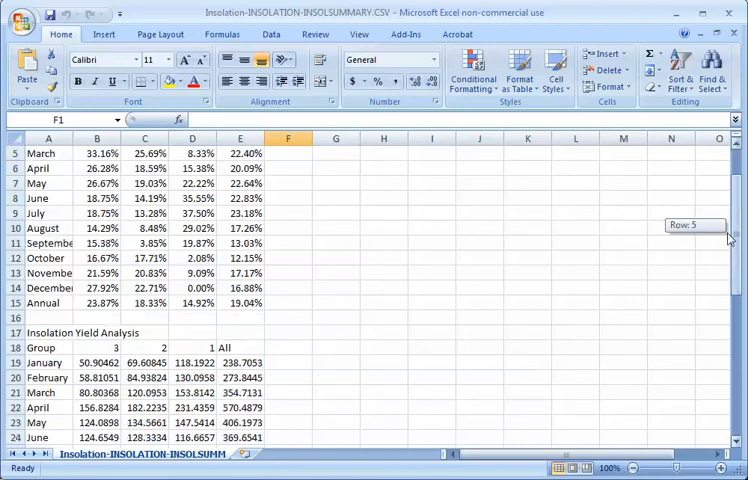
scroll("down", 3)
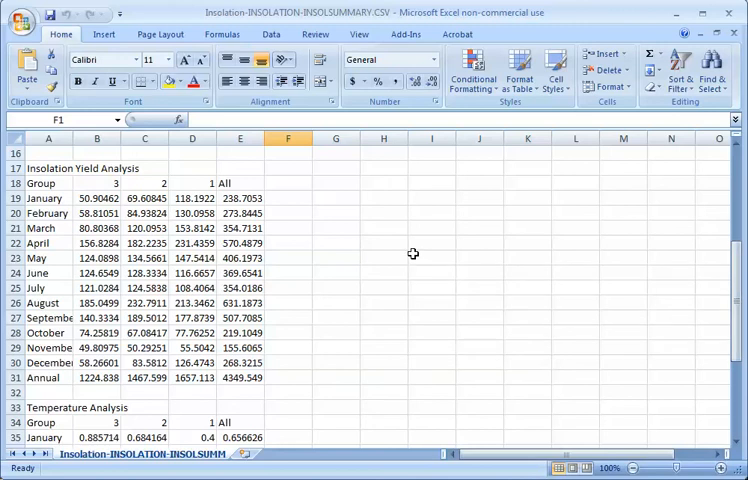
mouse_move(98, 244)
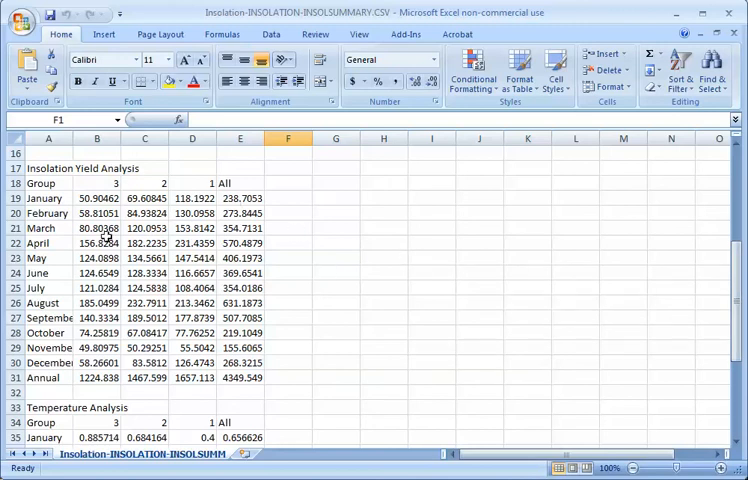
mouse_move(112, 272)
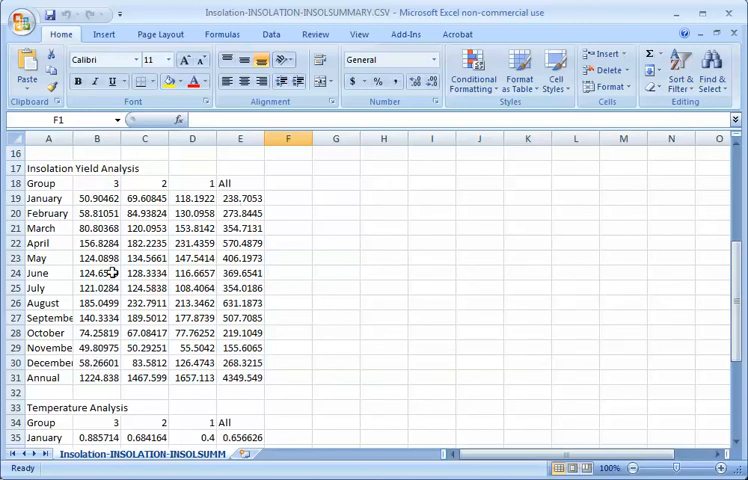
mouse_move(552, 380)
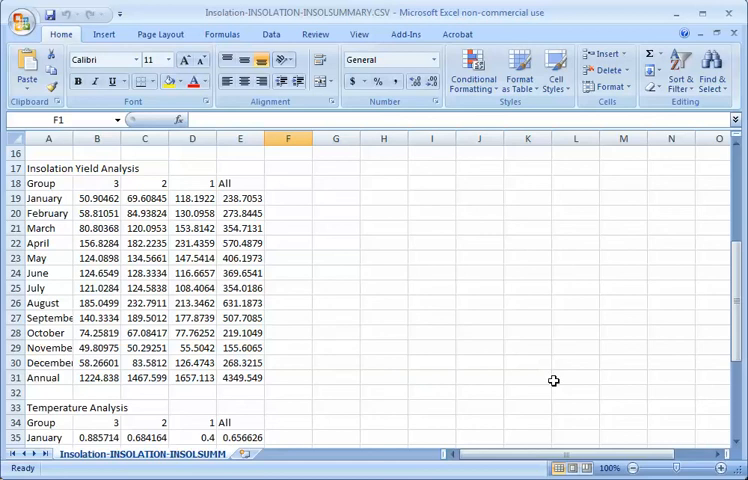
mouse_move(584, 244)
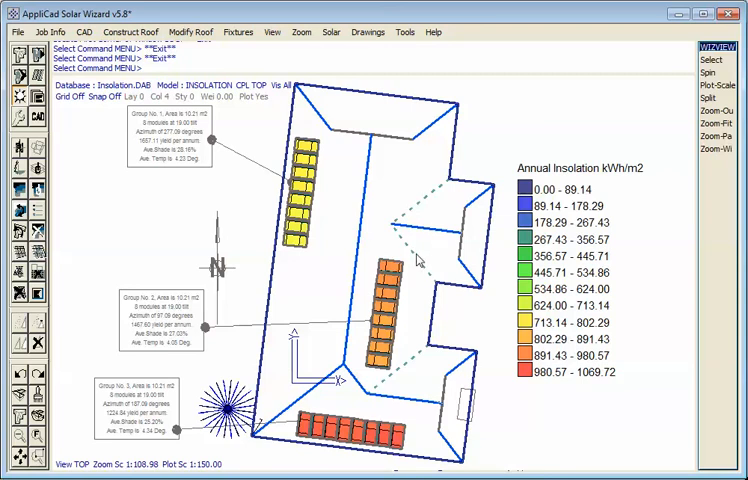
mouse_move(416, 270)
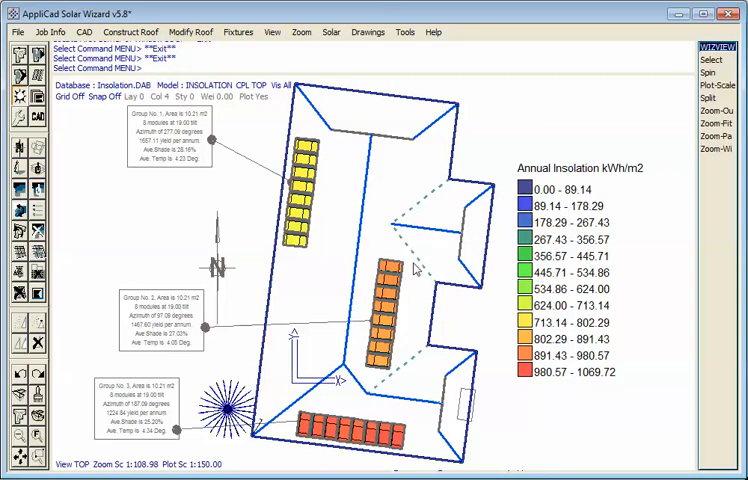